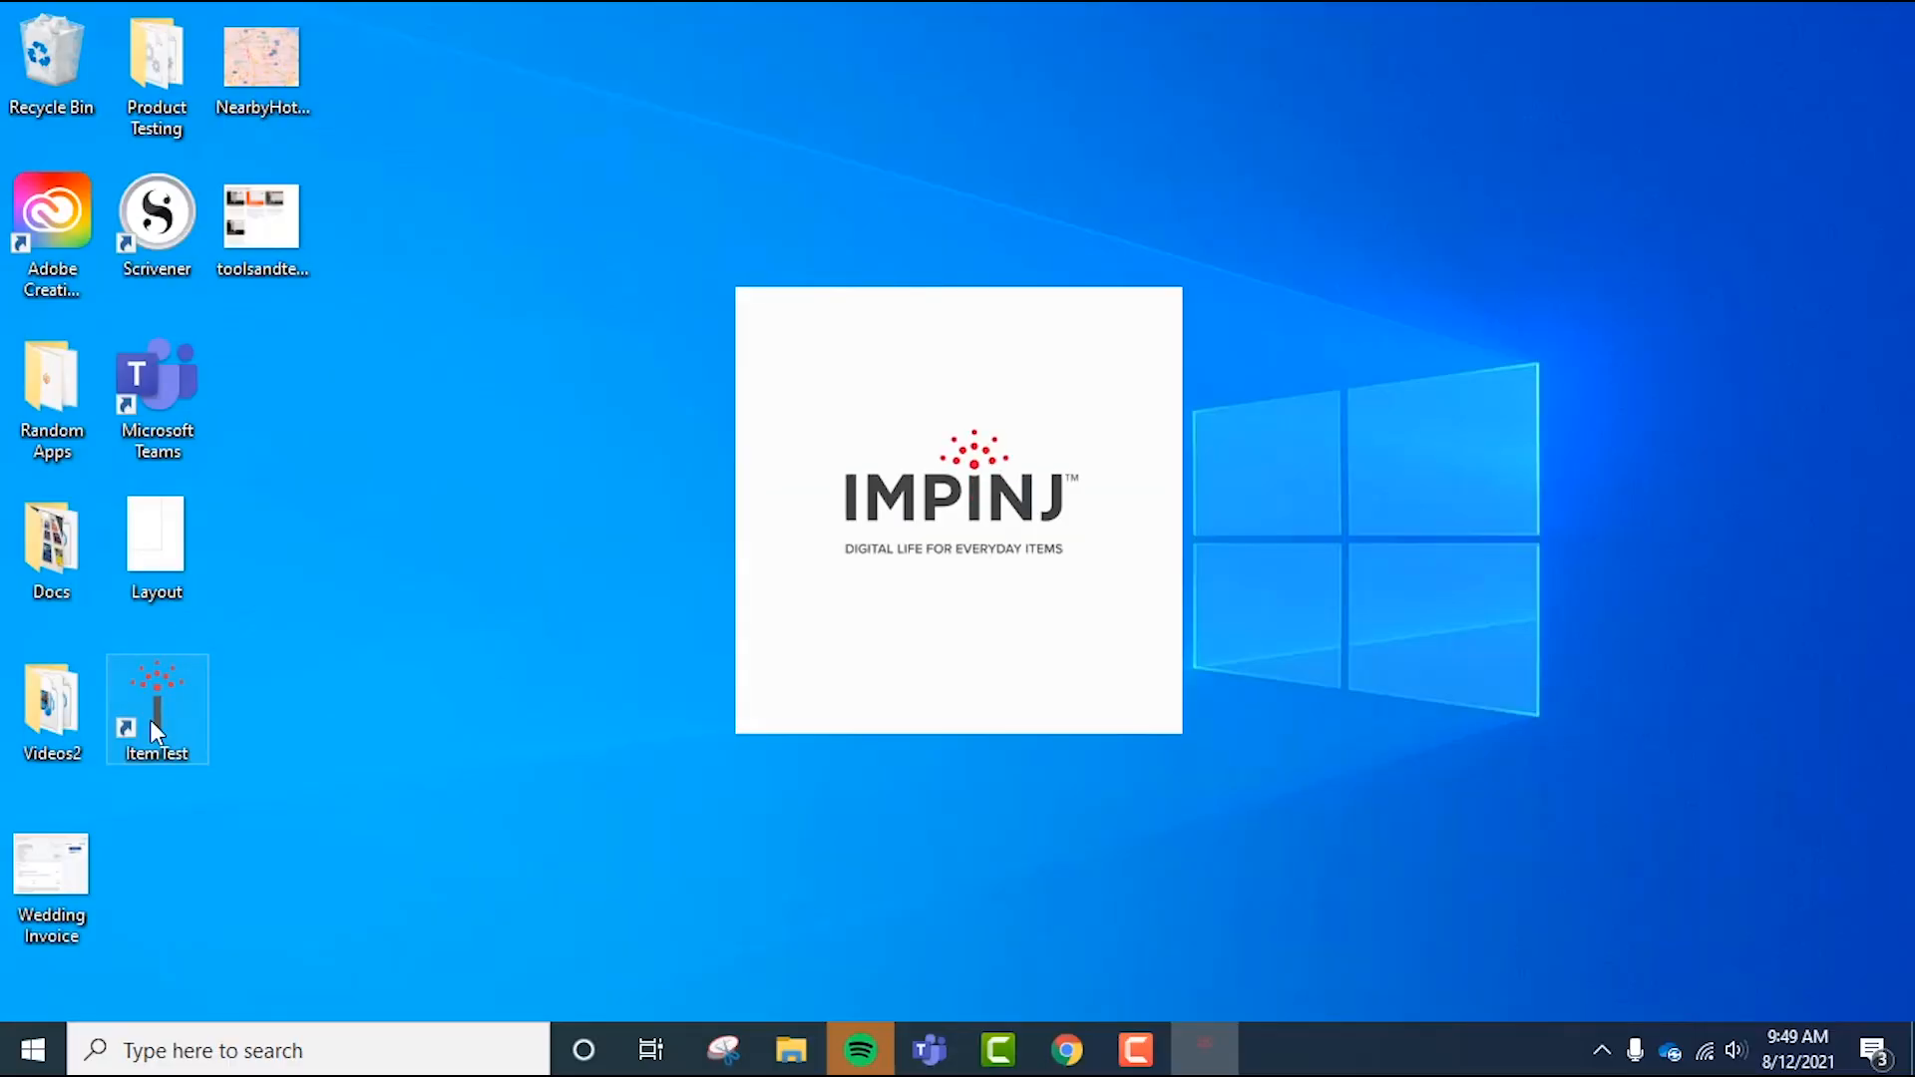
- Launch ItemTest from the desktop shortcut and open the Add a data source form
double_click(157, 708)
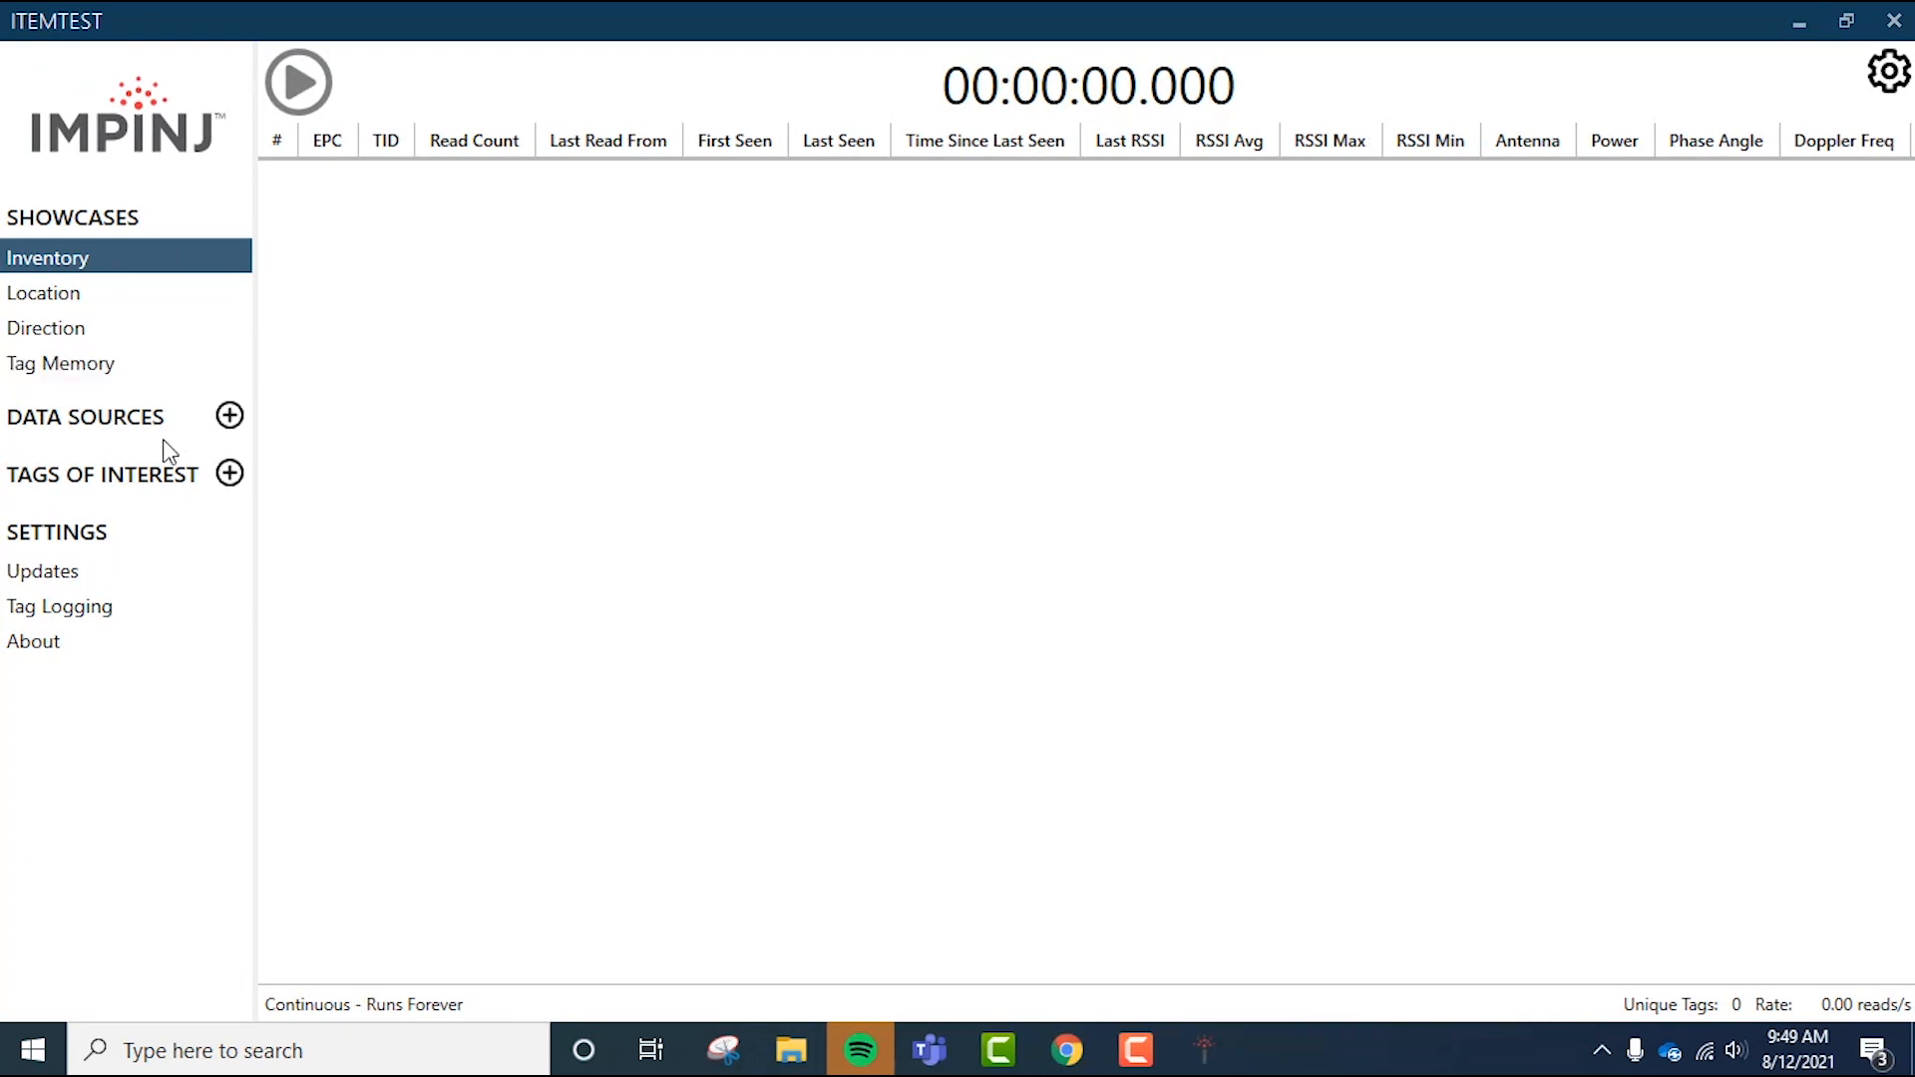
left_click(229, 417)
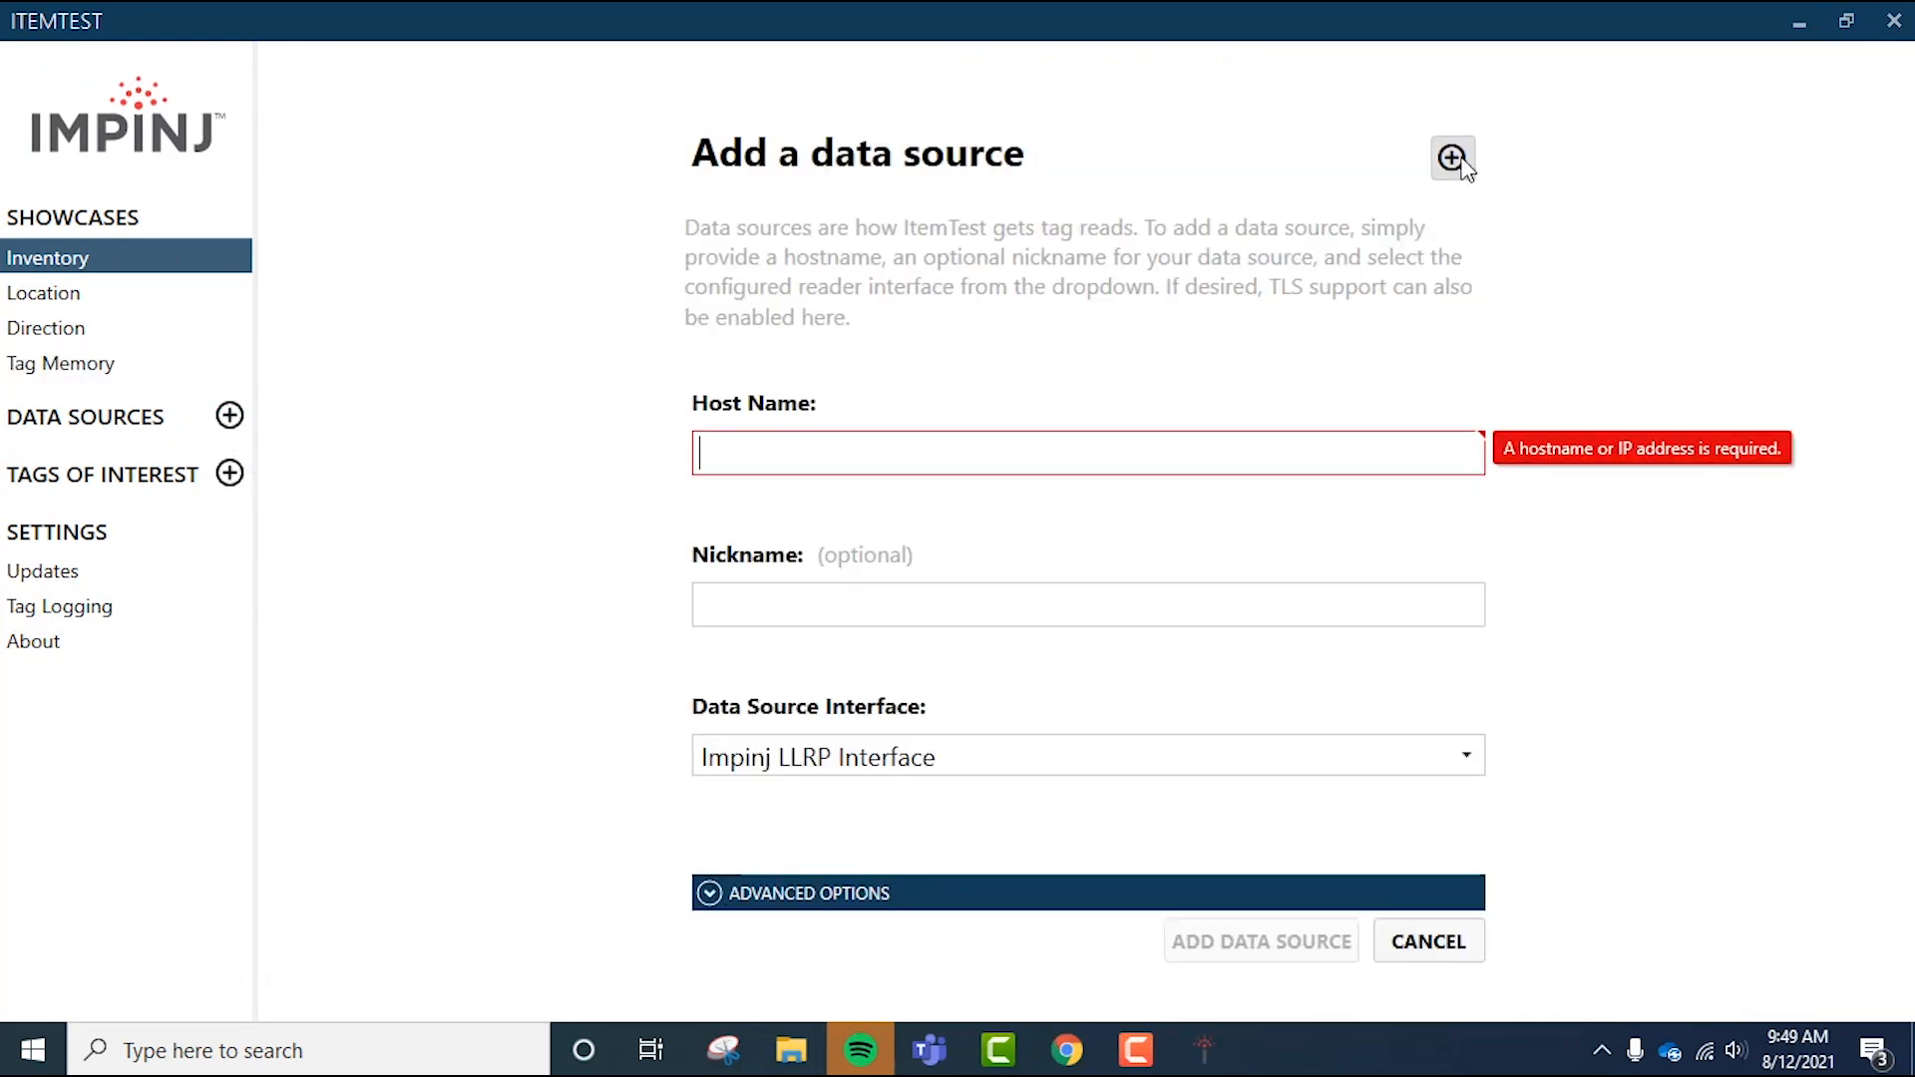
- Focus the Host Name box and try the reader's .local address in Chrome
left_click(1452, 159)
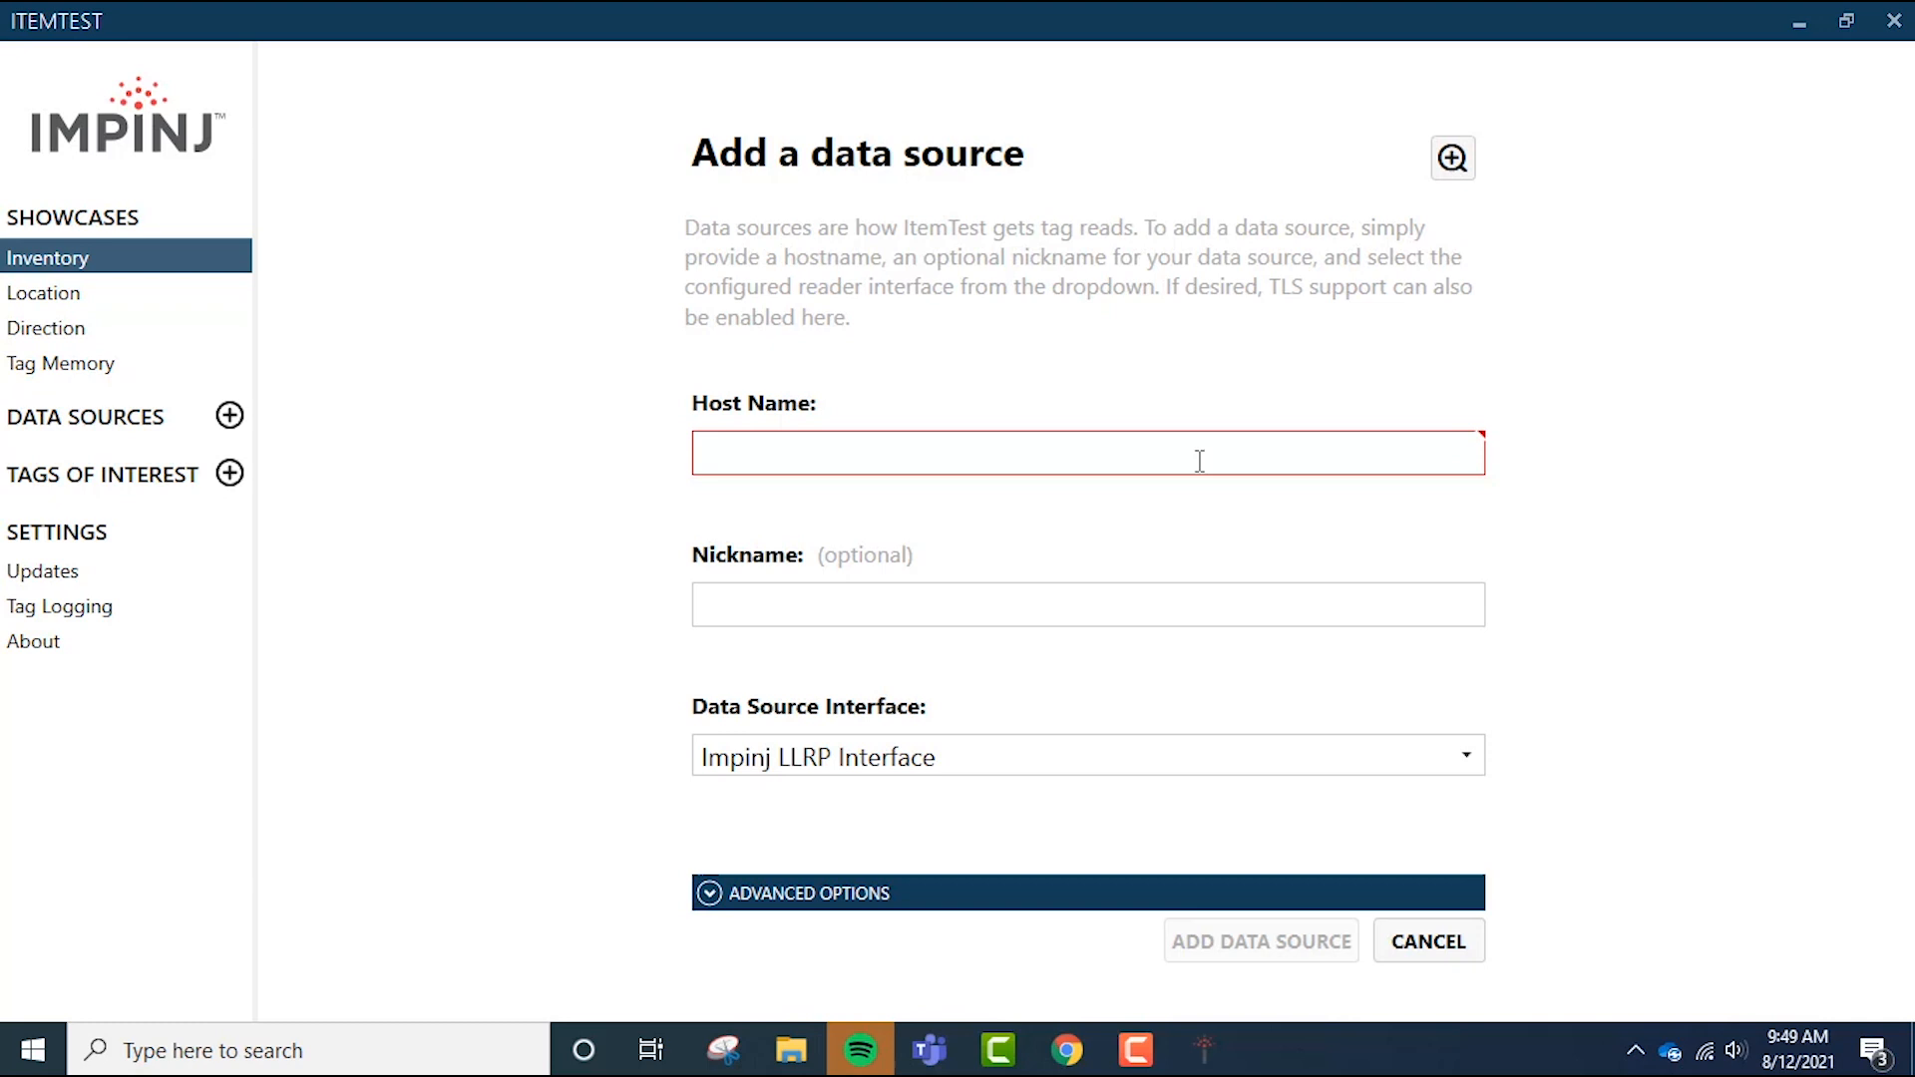
left_click(1086, 453)
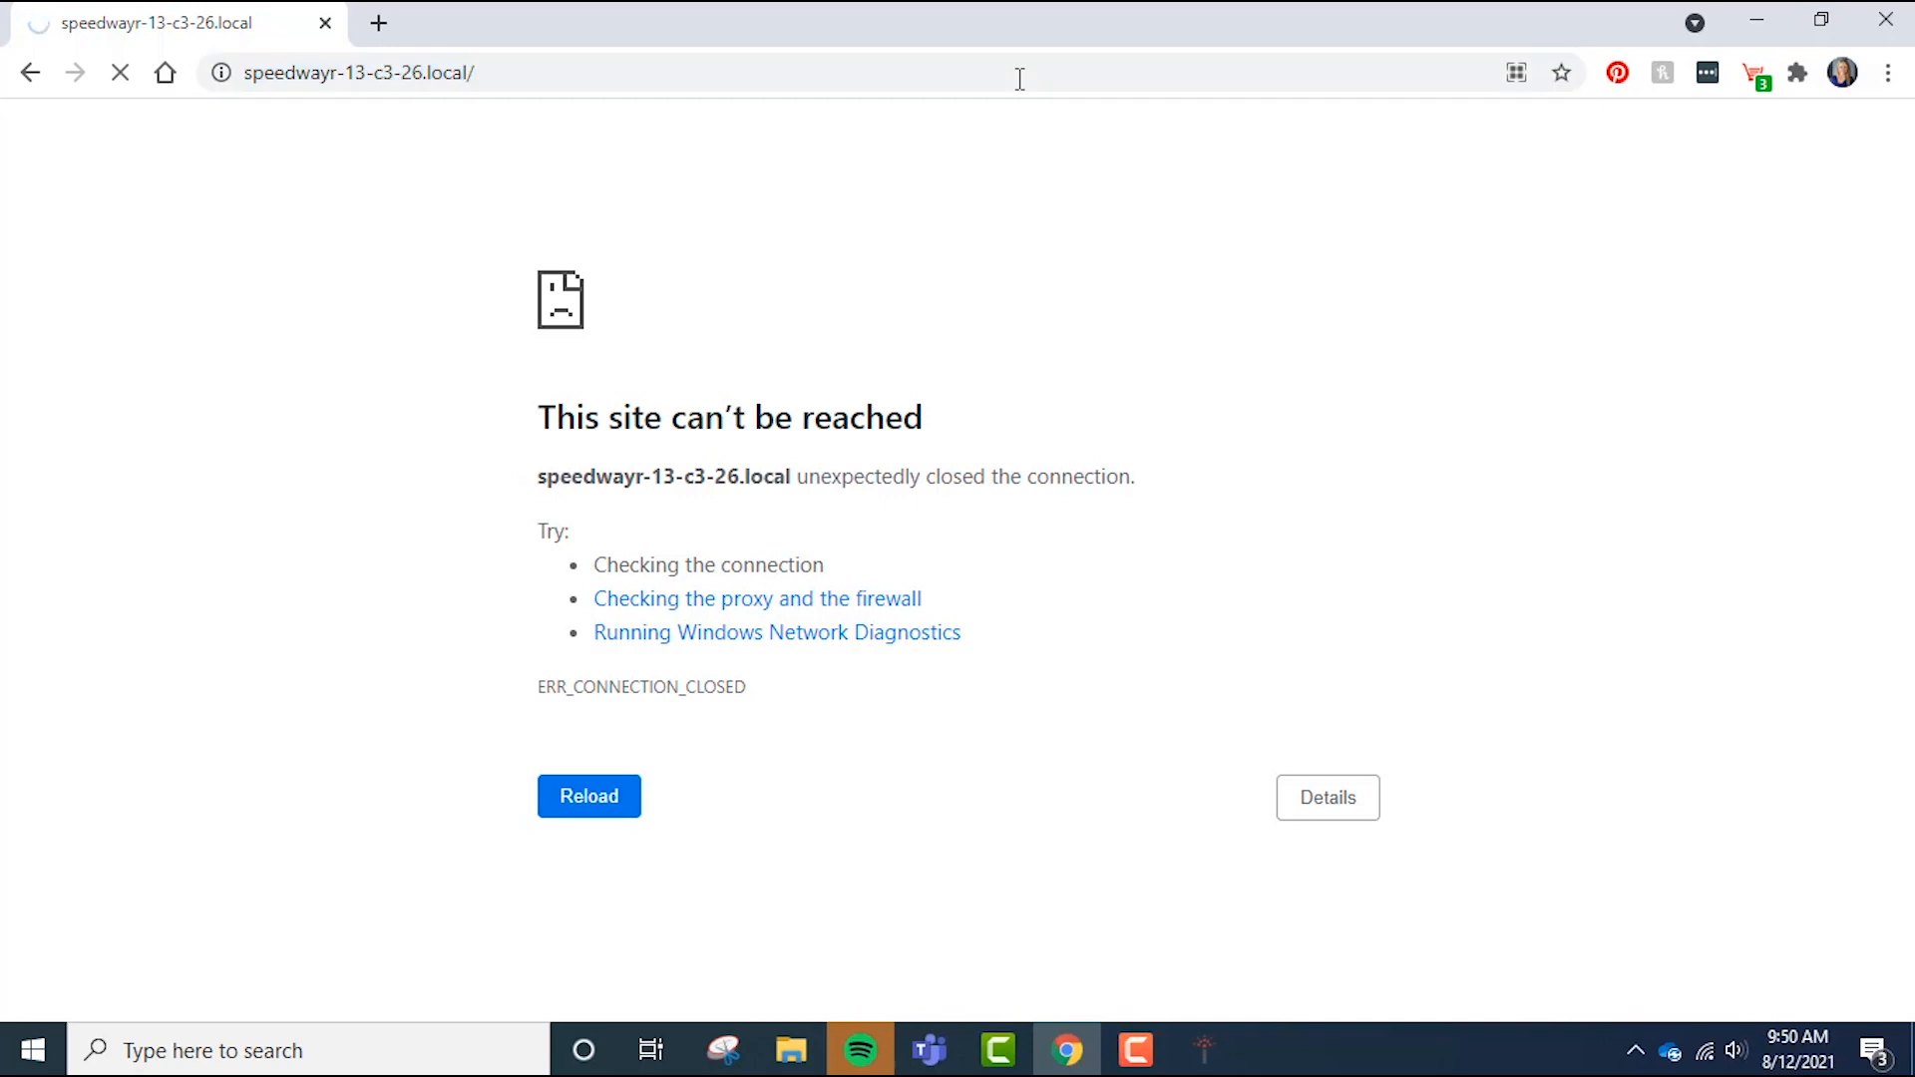
- Reload the reader page and sign in as root to view the Speedway status page
left_click(588, 795)
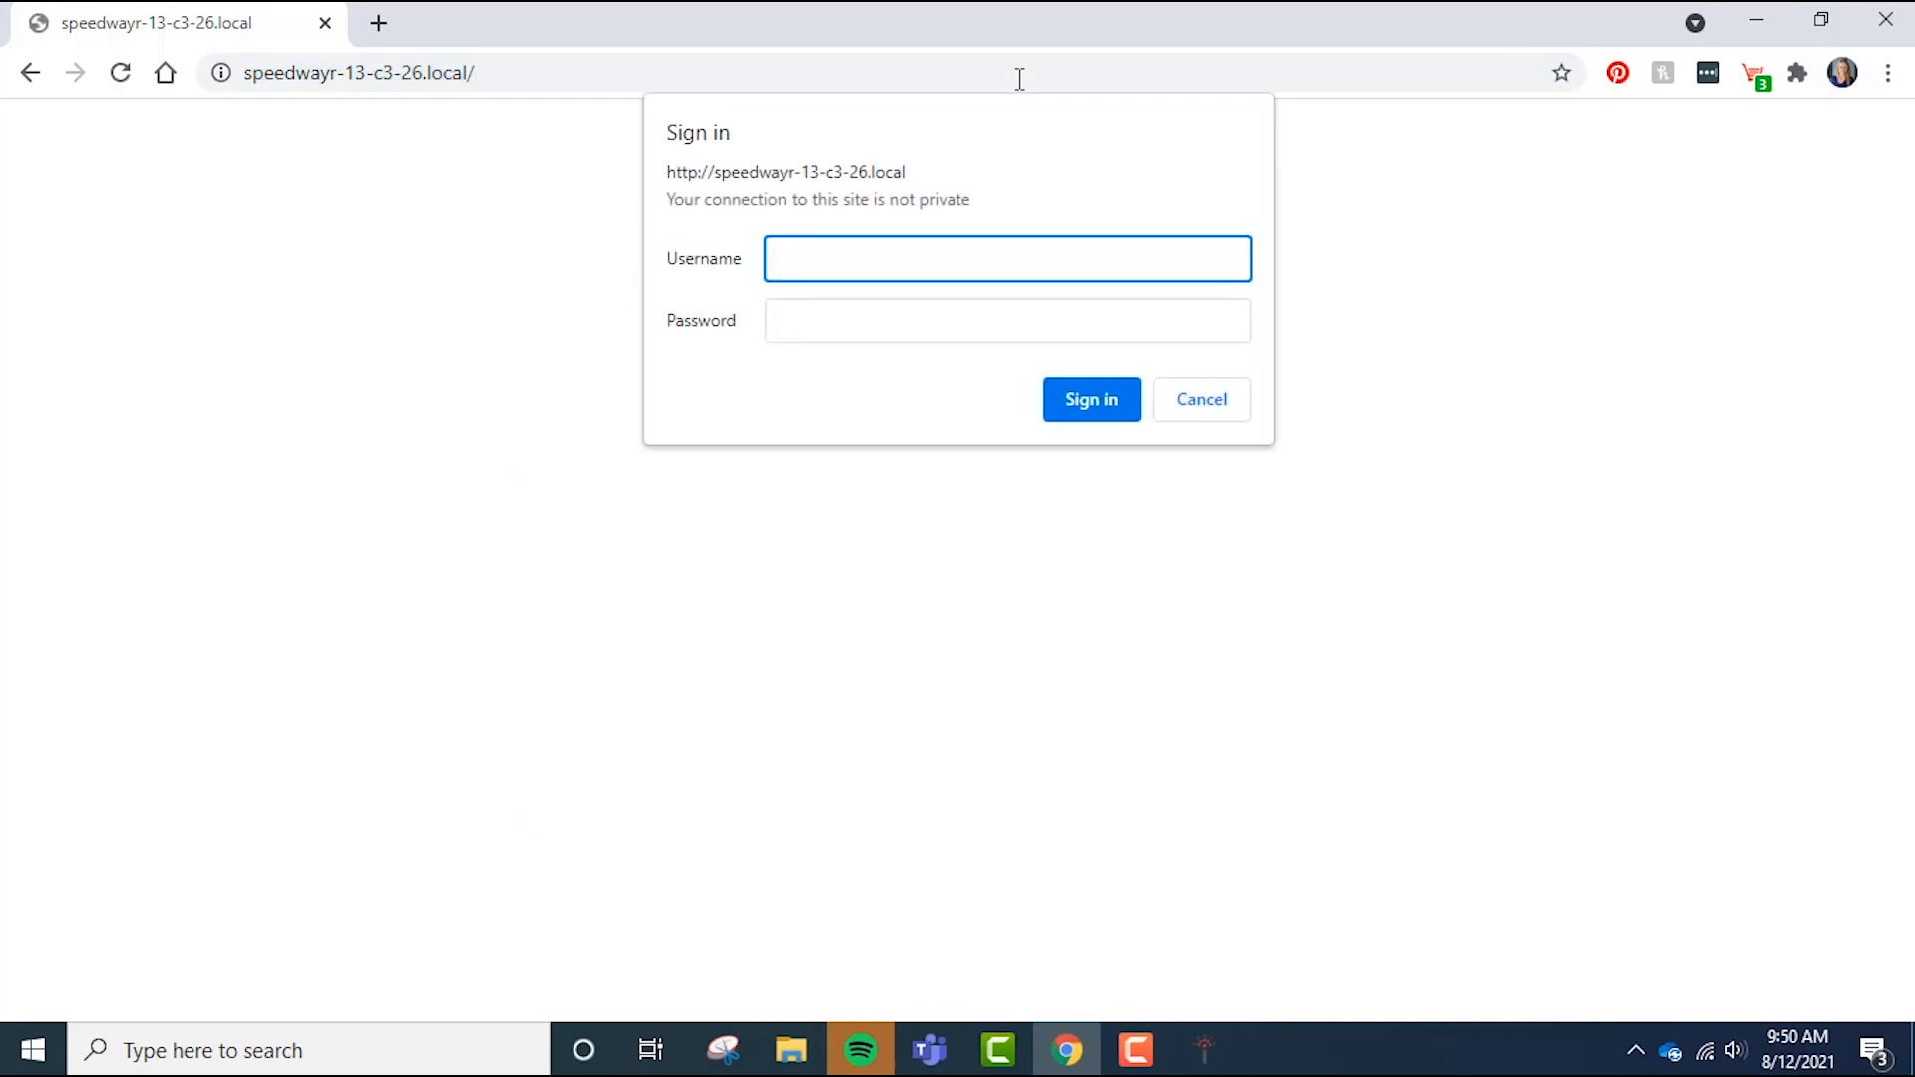
left_click(1007, 257)
type("root")
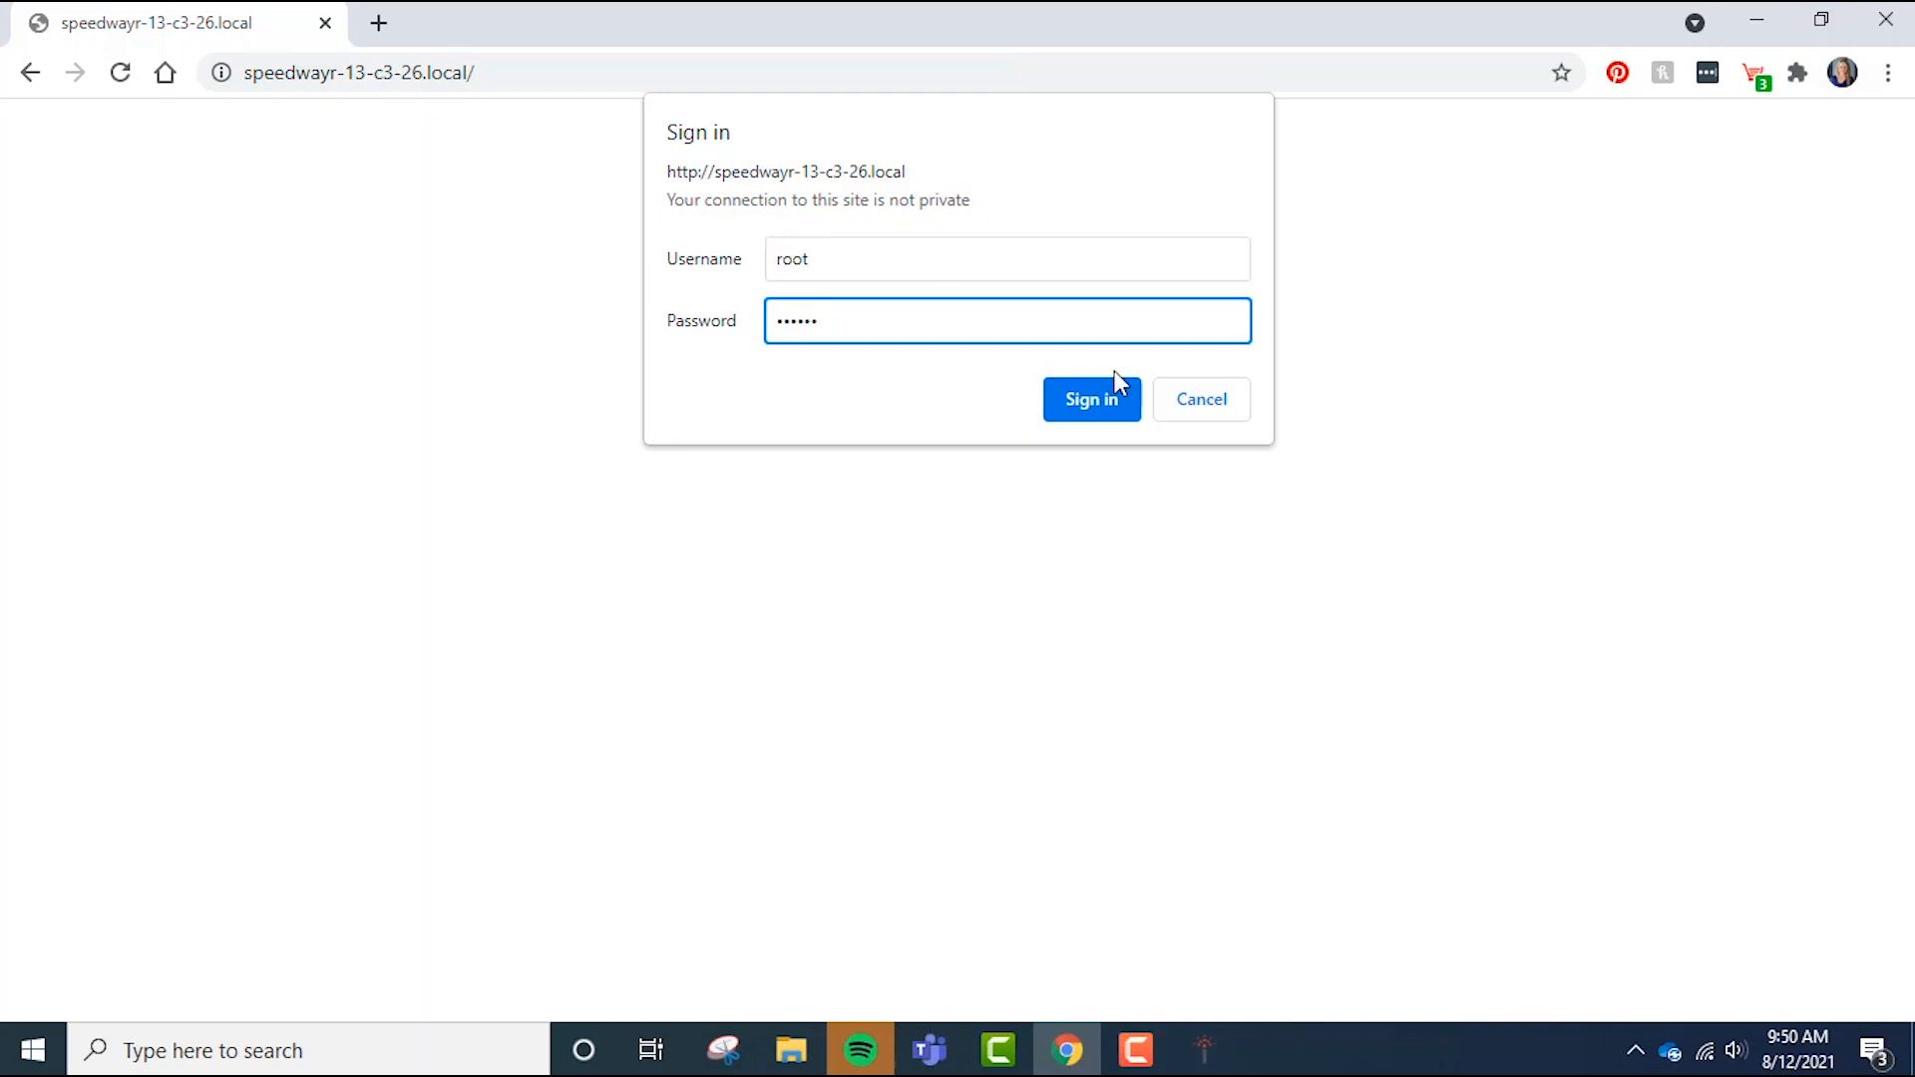
left_click(1090, 398)
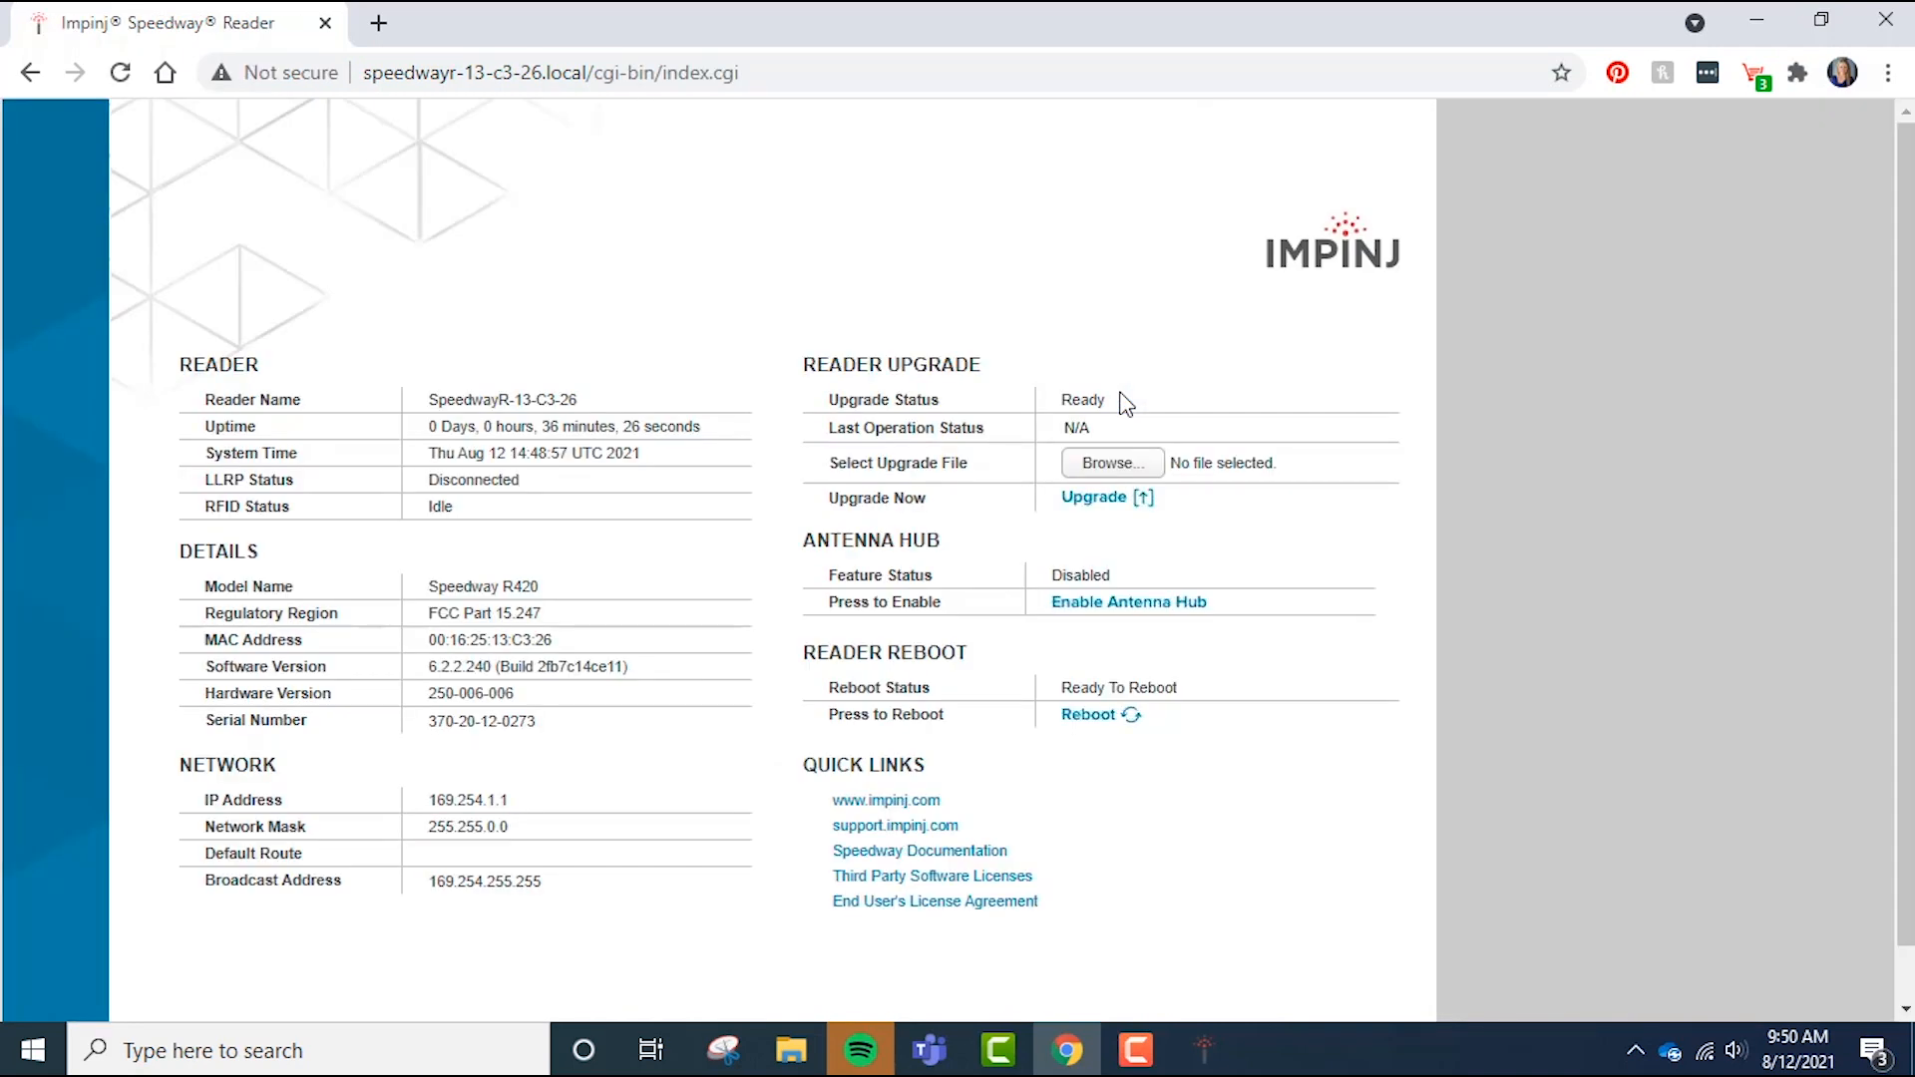
mouse_move(308, 805)
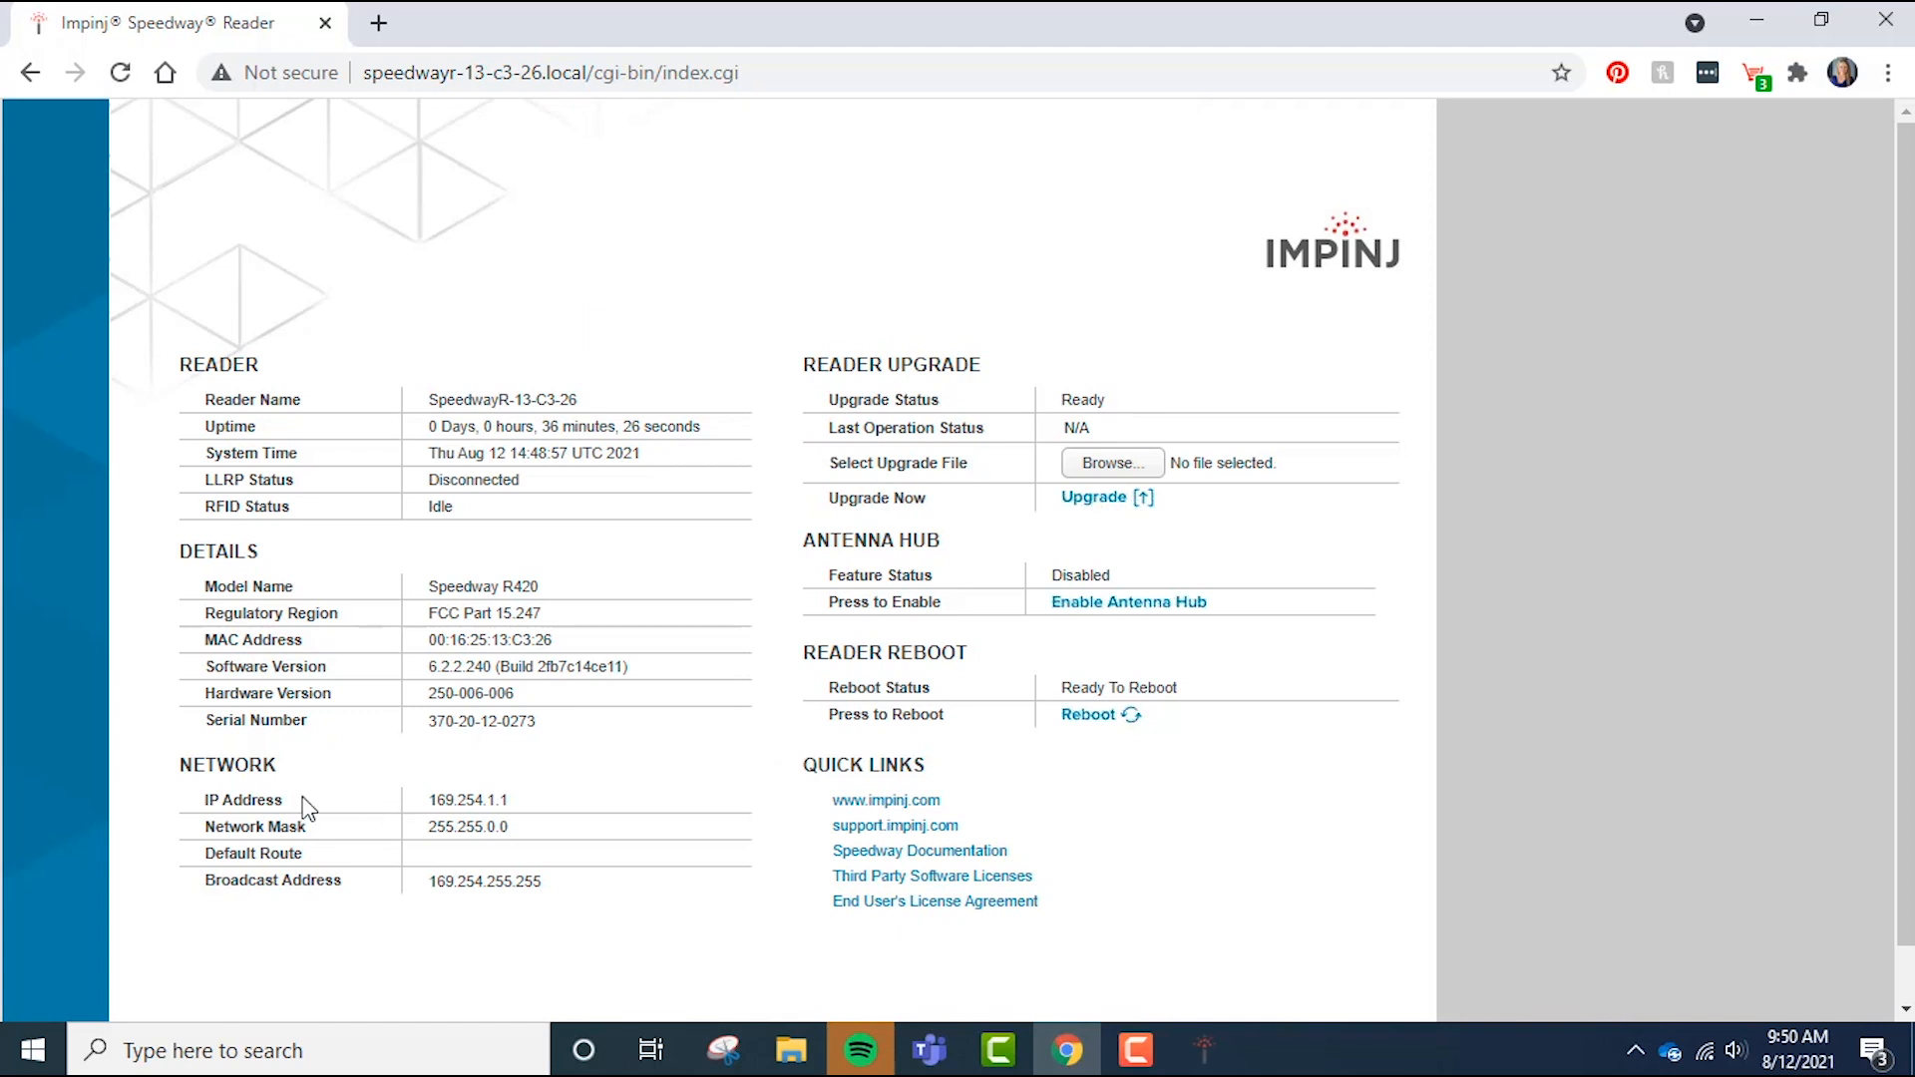
- Copy the reader's IP address 169.254.1.1 and return to ItemTest
double_click(466, 800)
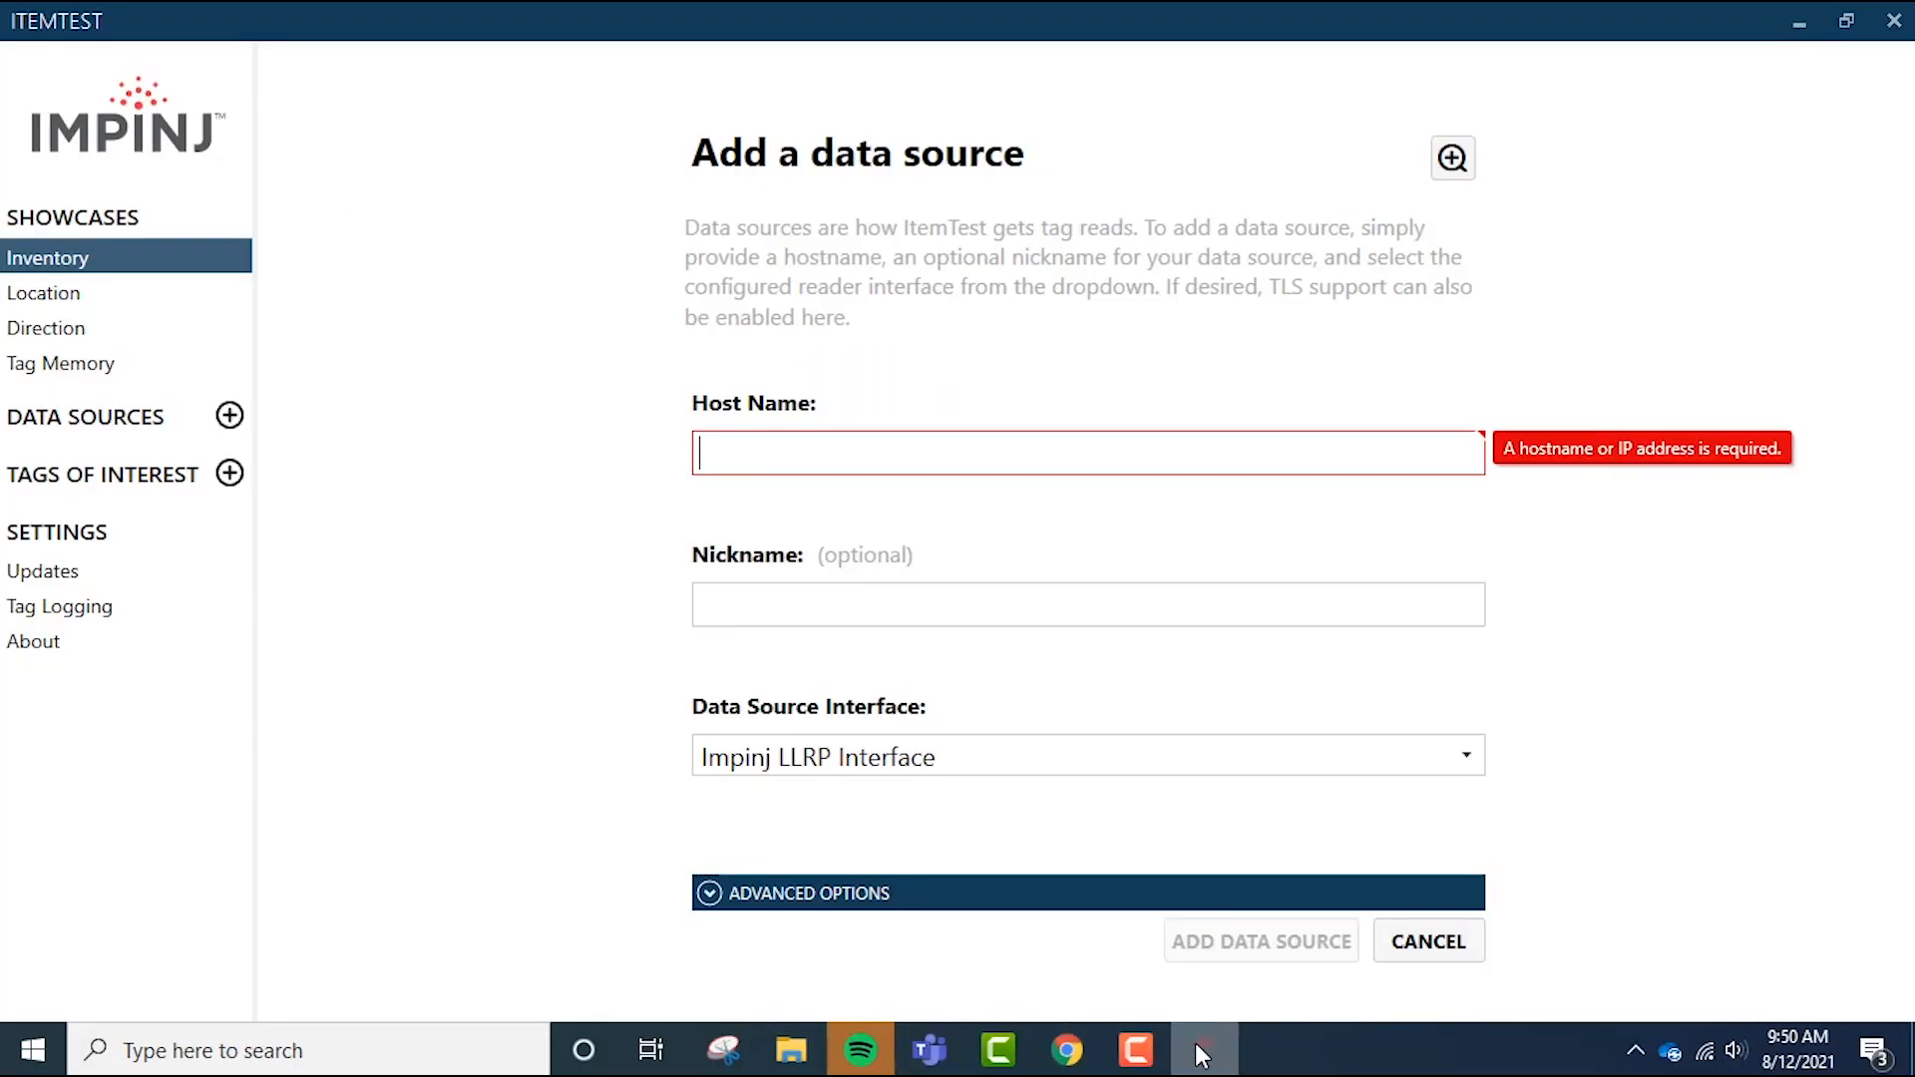
- Add 169.254.1.1 as a data source with no nickname and the Impinj LLRP Interface
type("169.254.1.1")
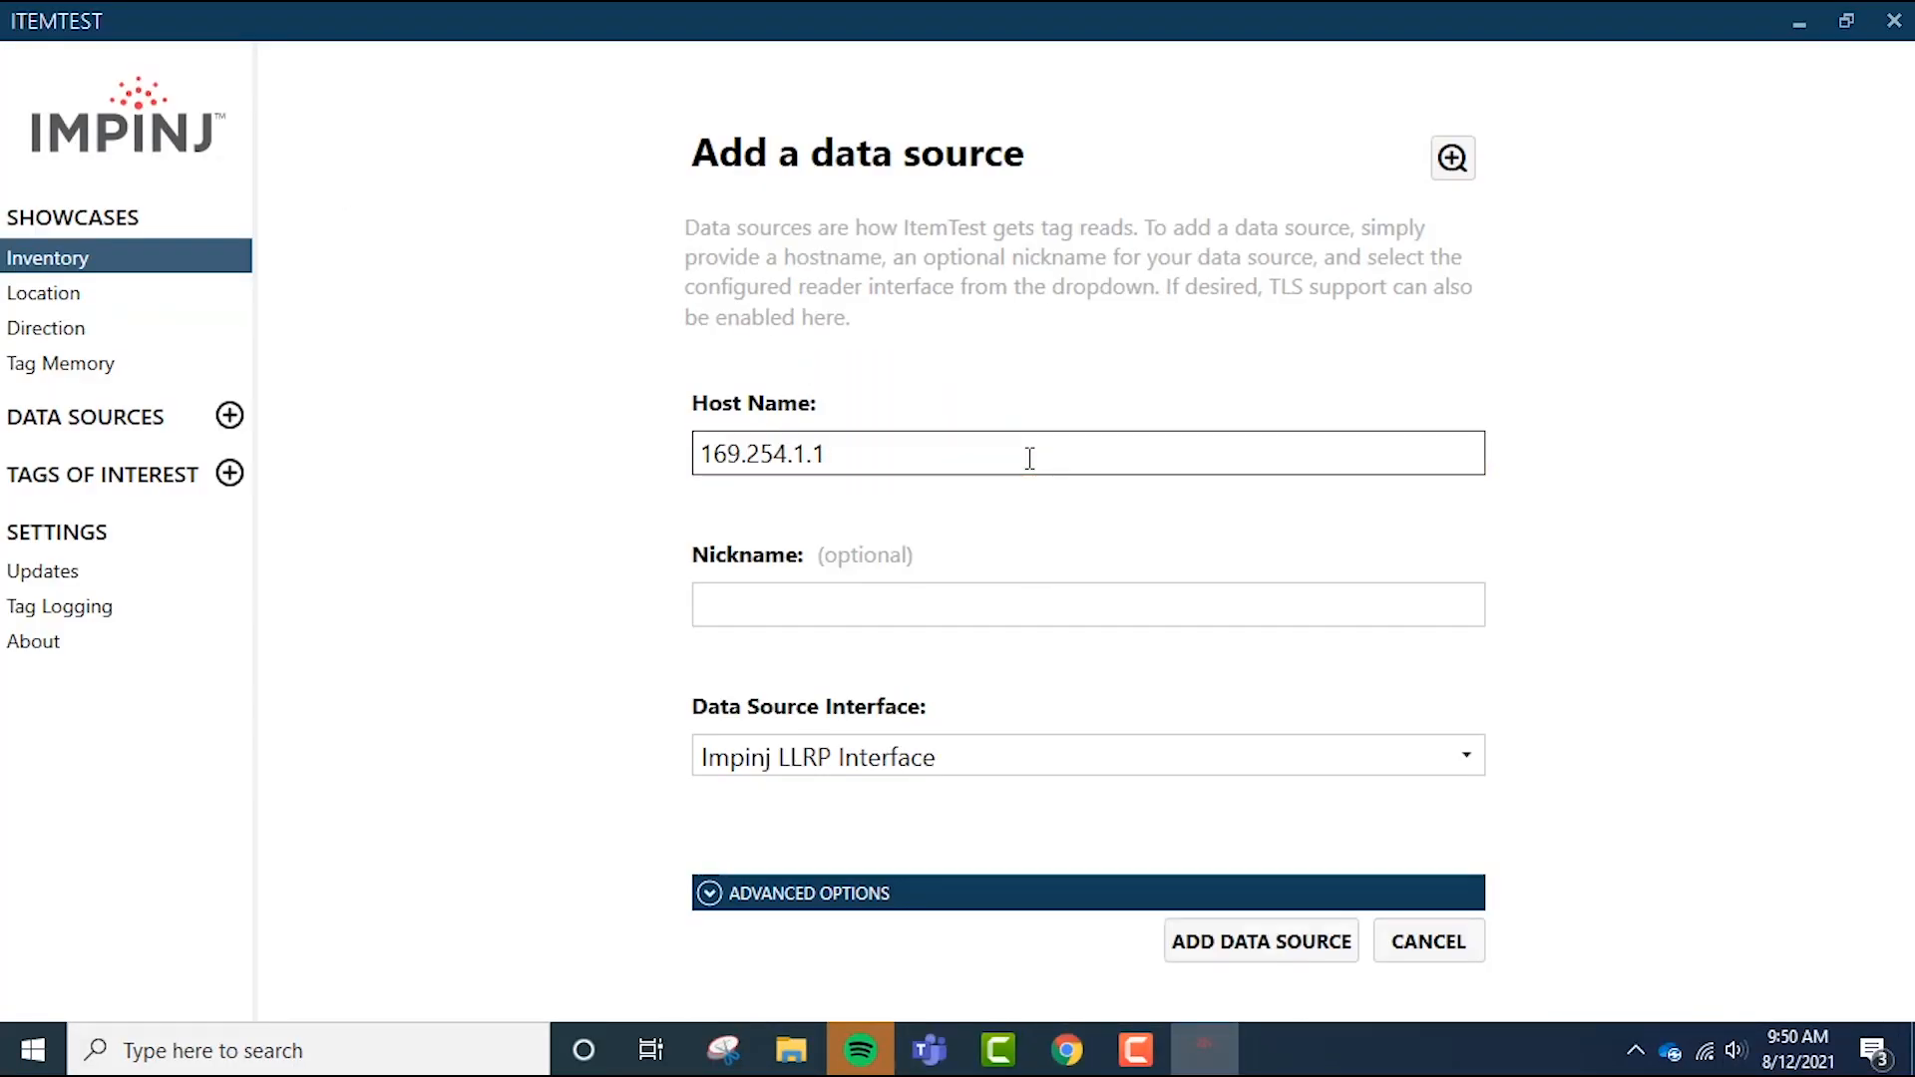
left_click(1086, 604)
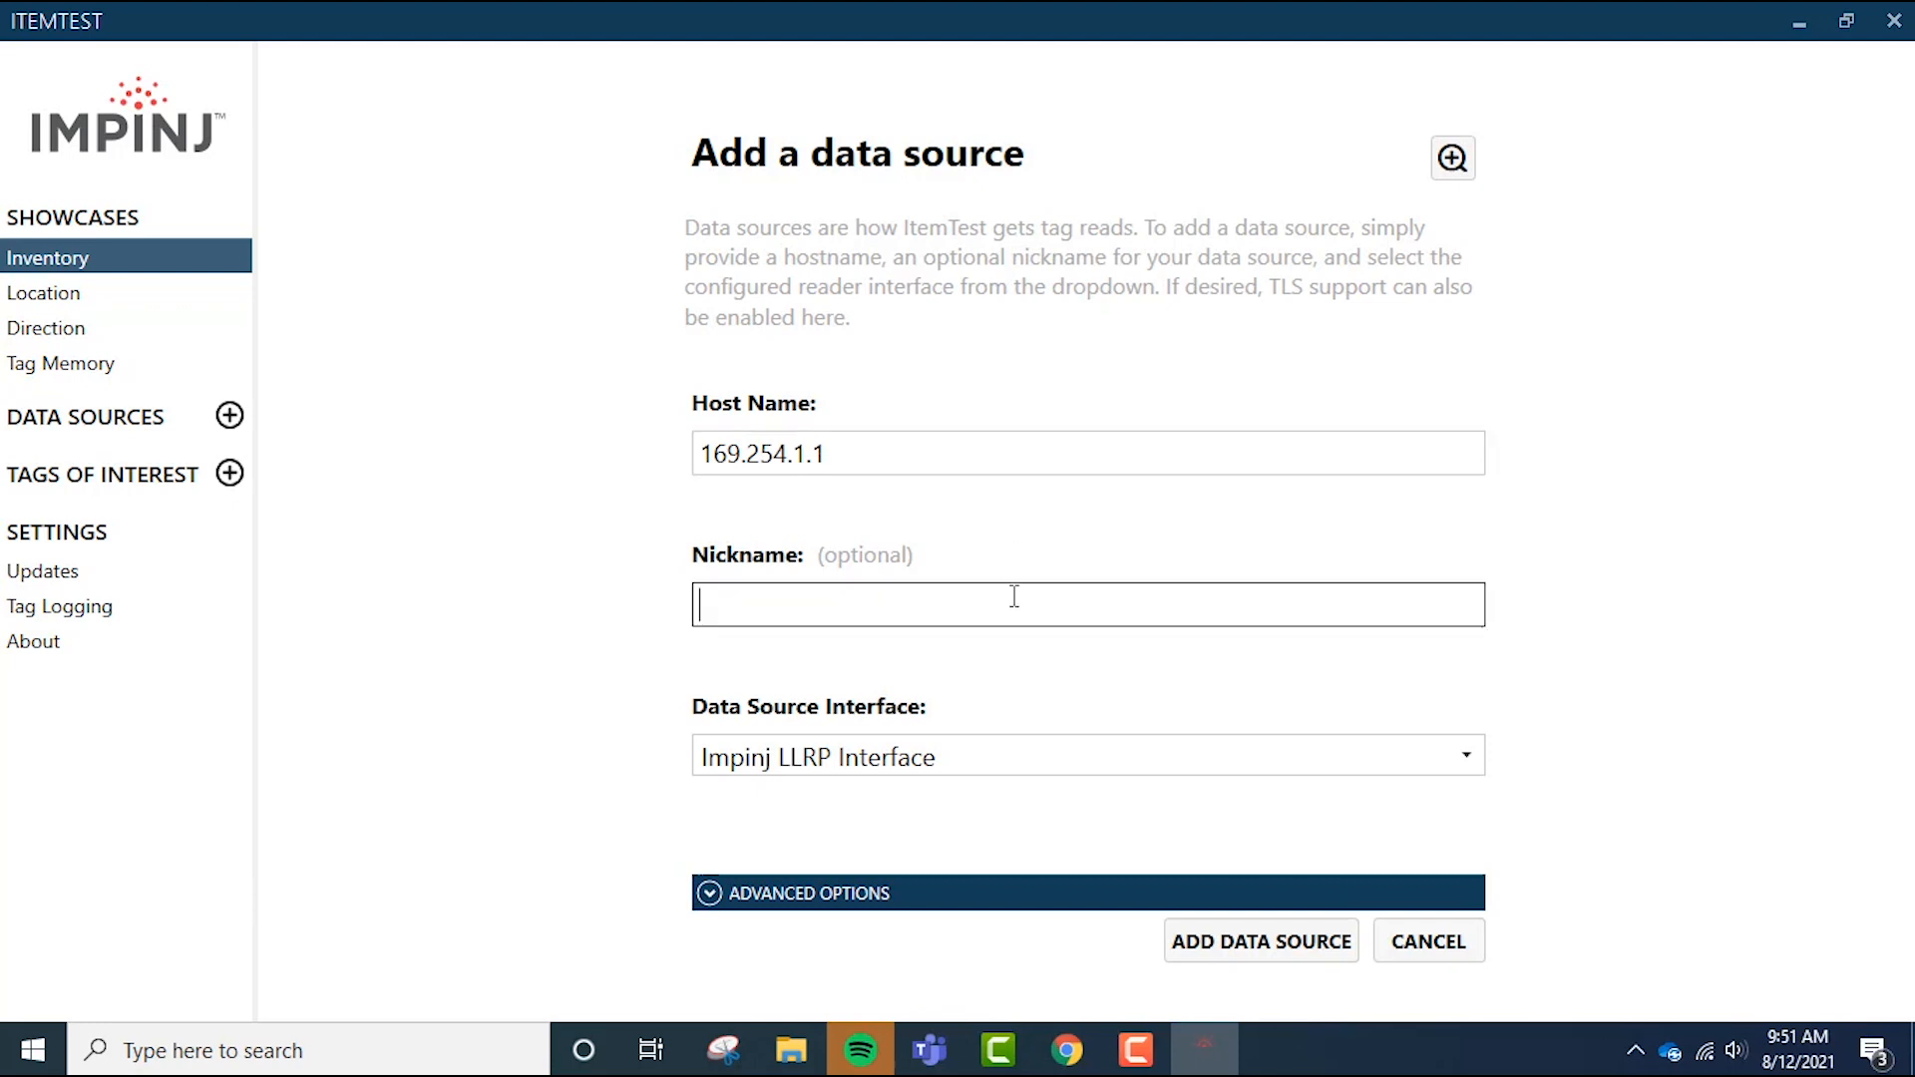
mouse_move(1064, 745)
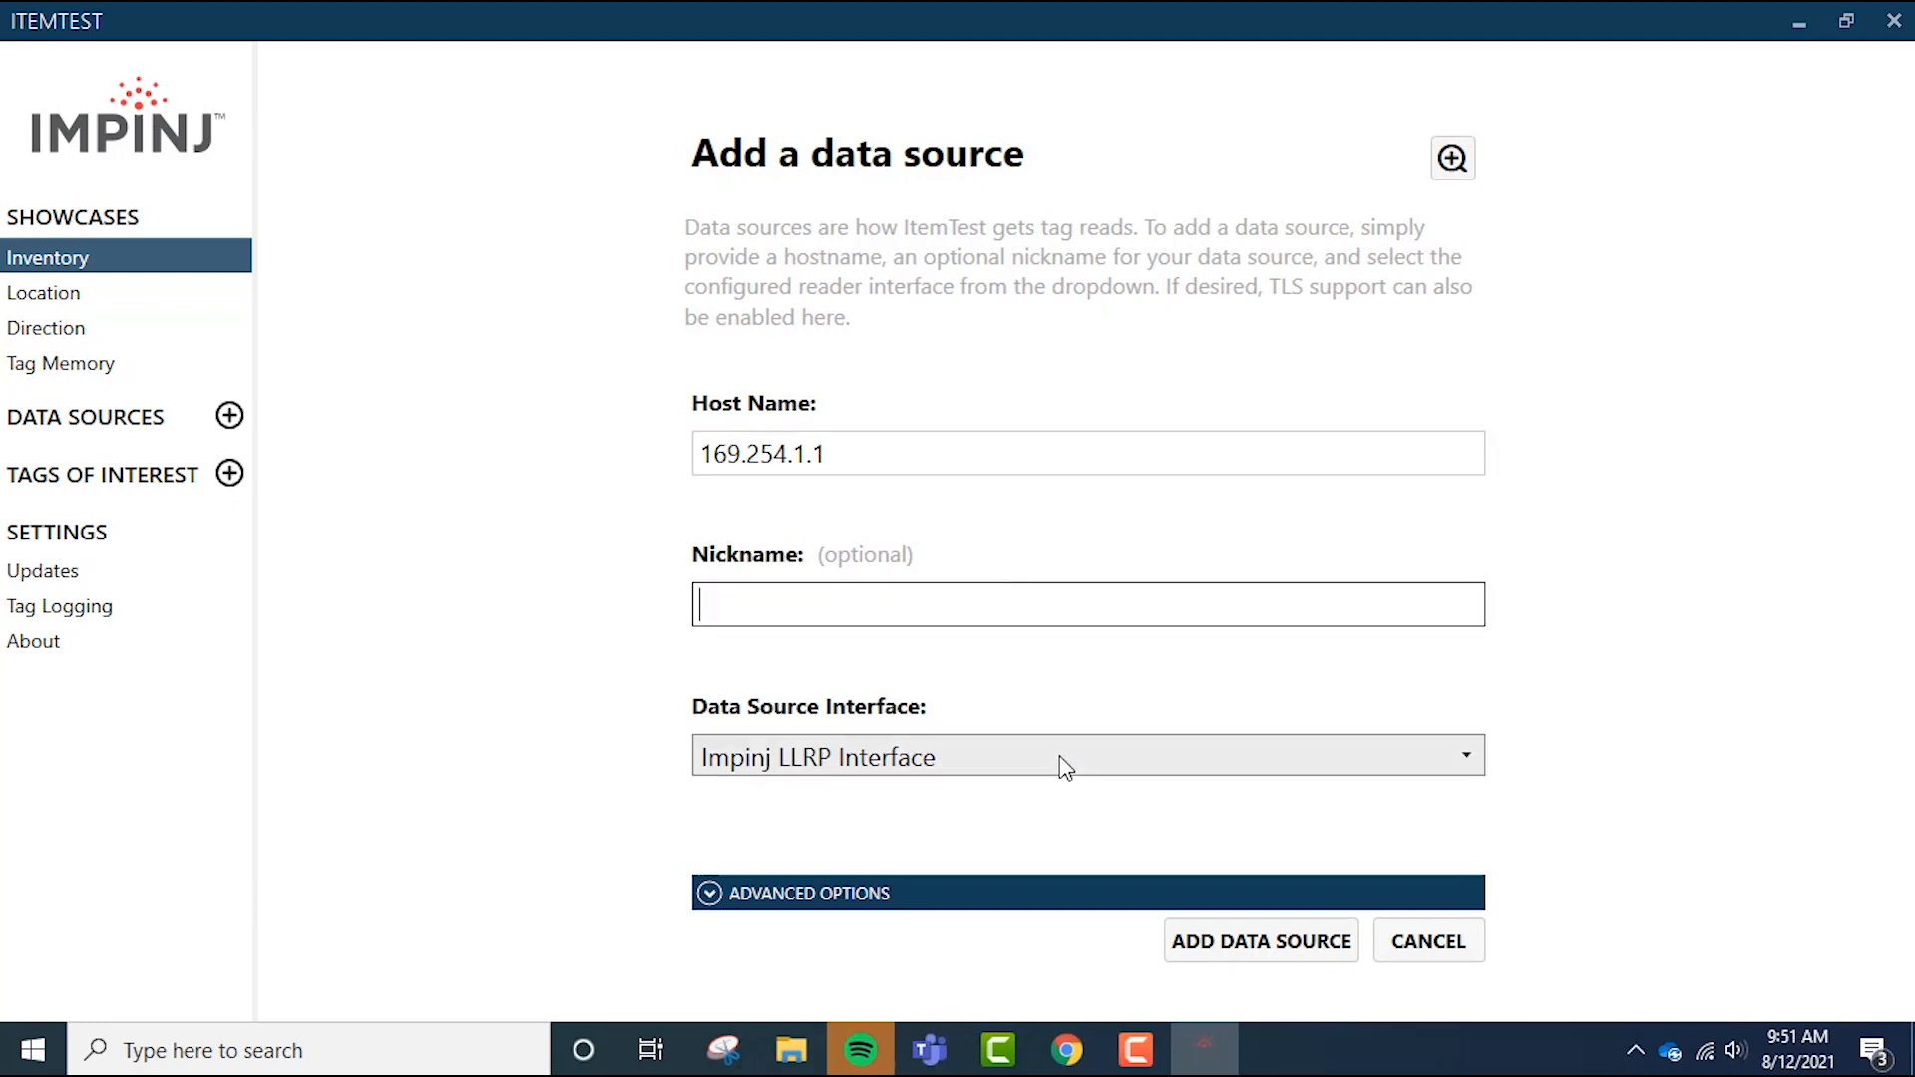
left_click(1084, 755)
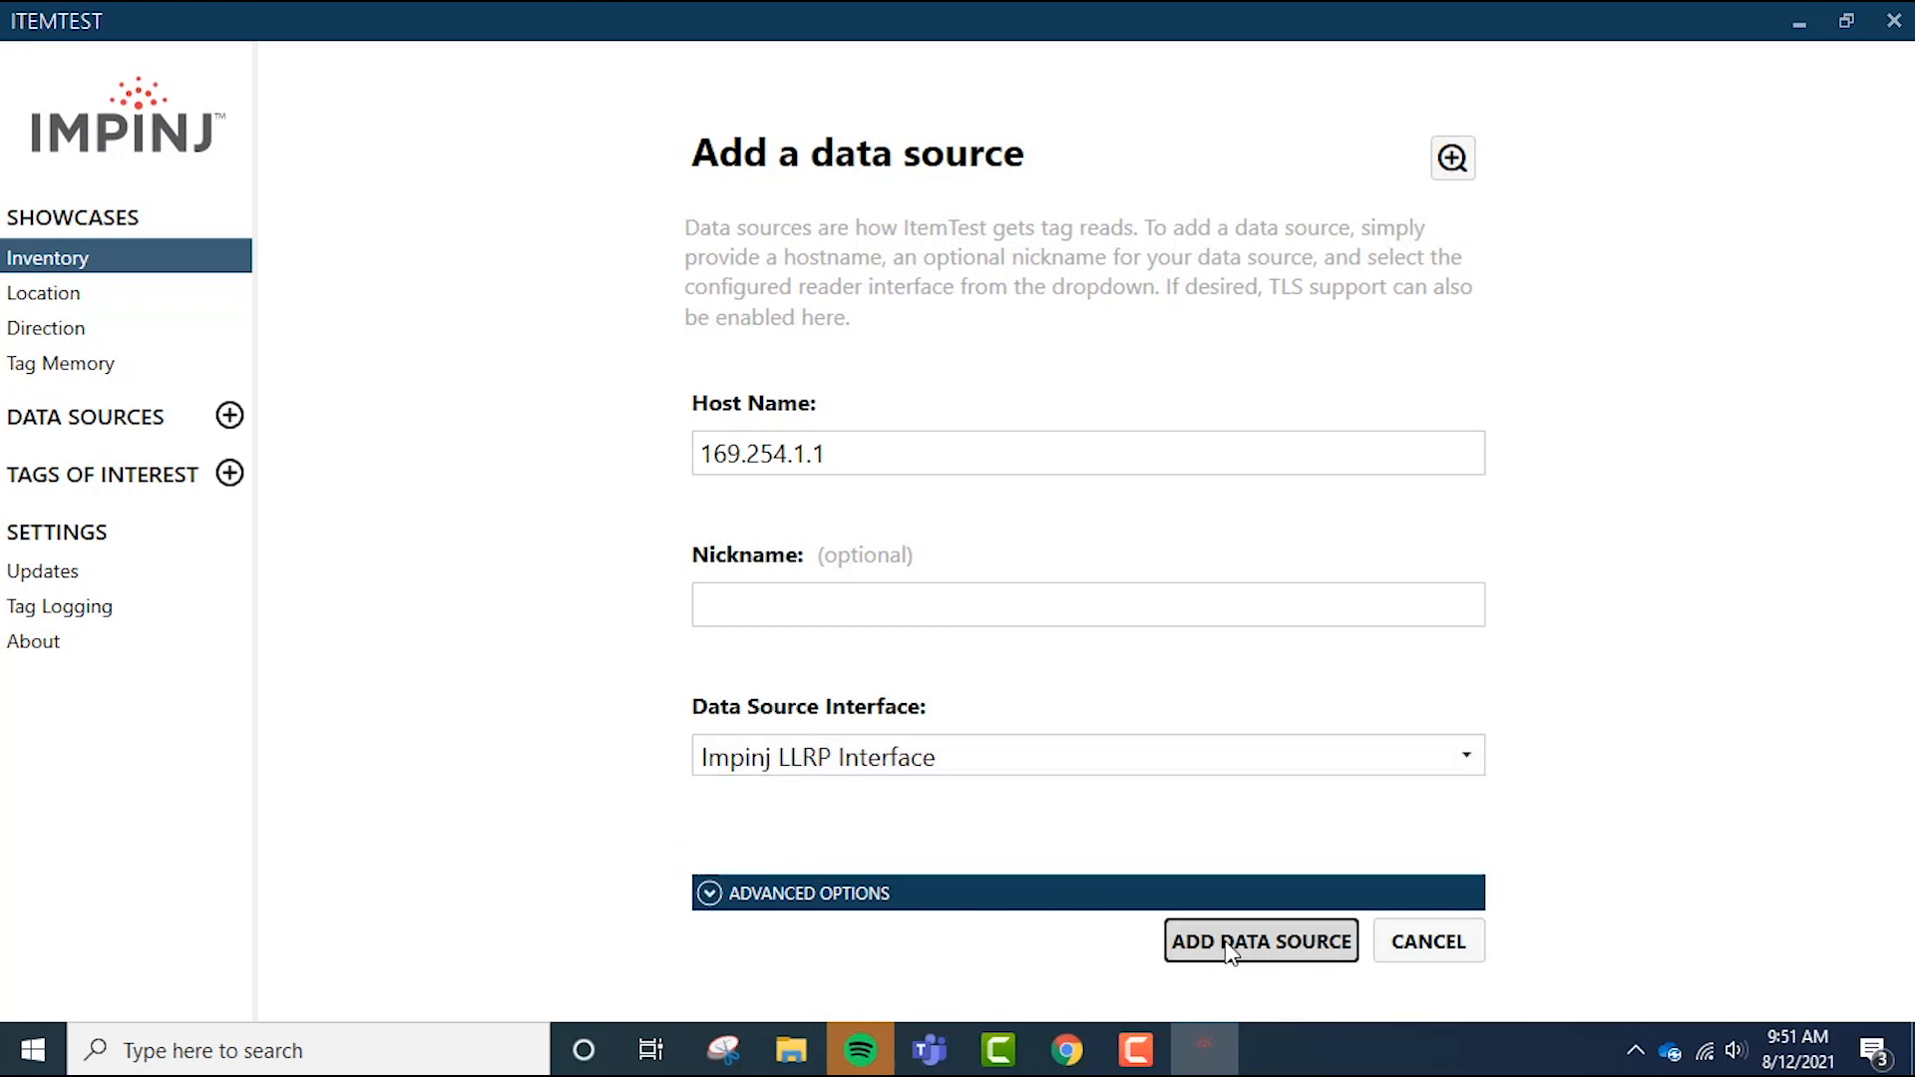
left_click(1260, 941)
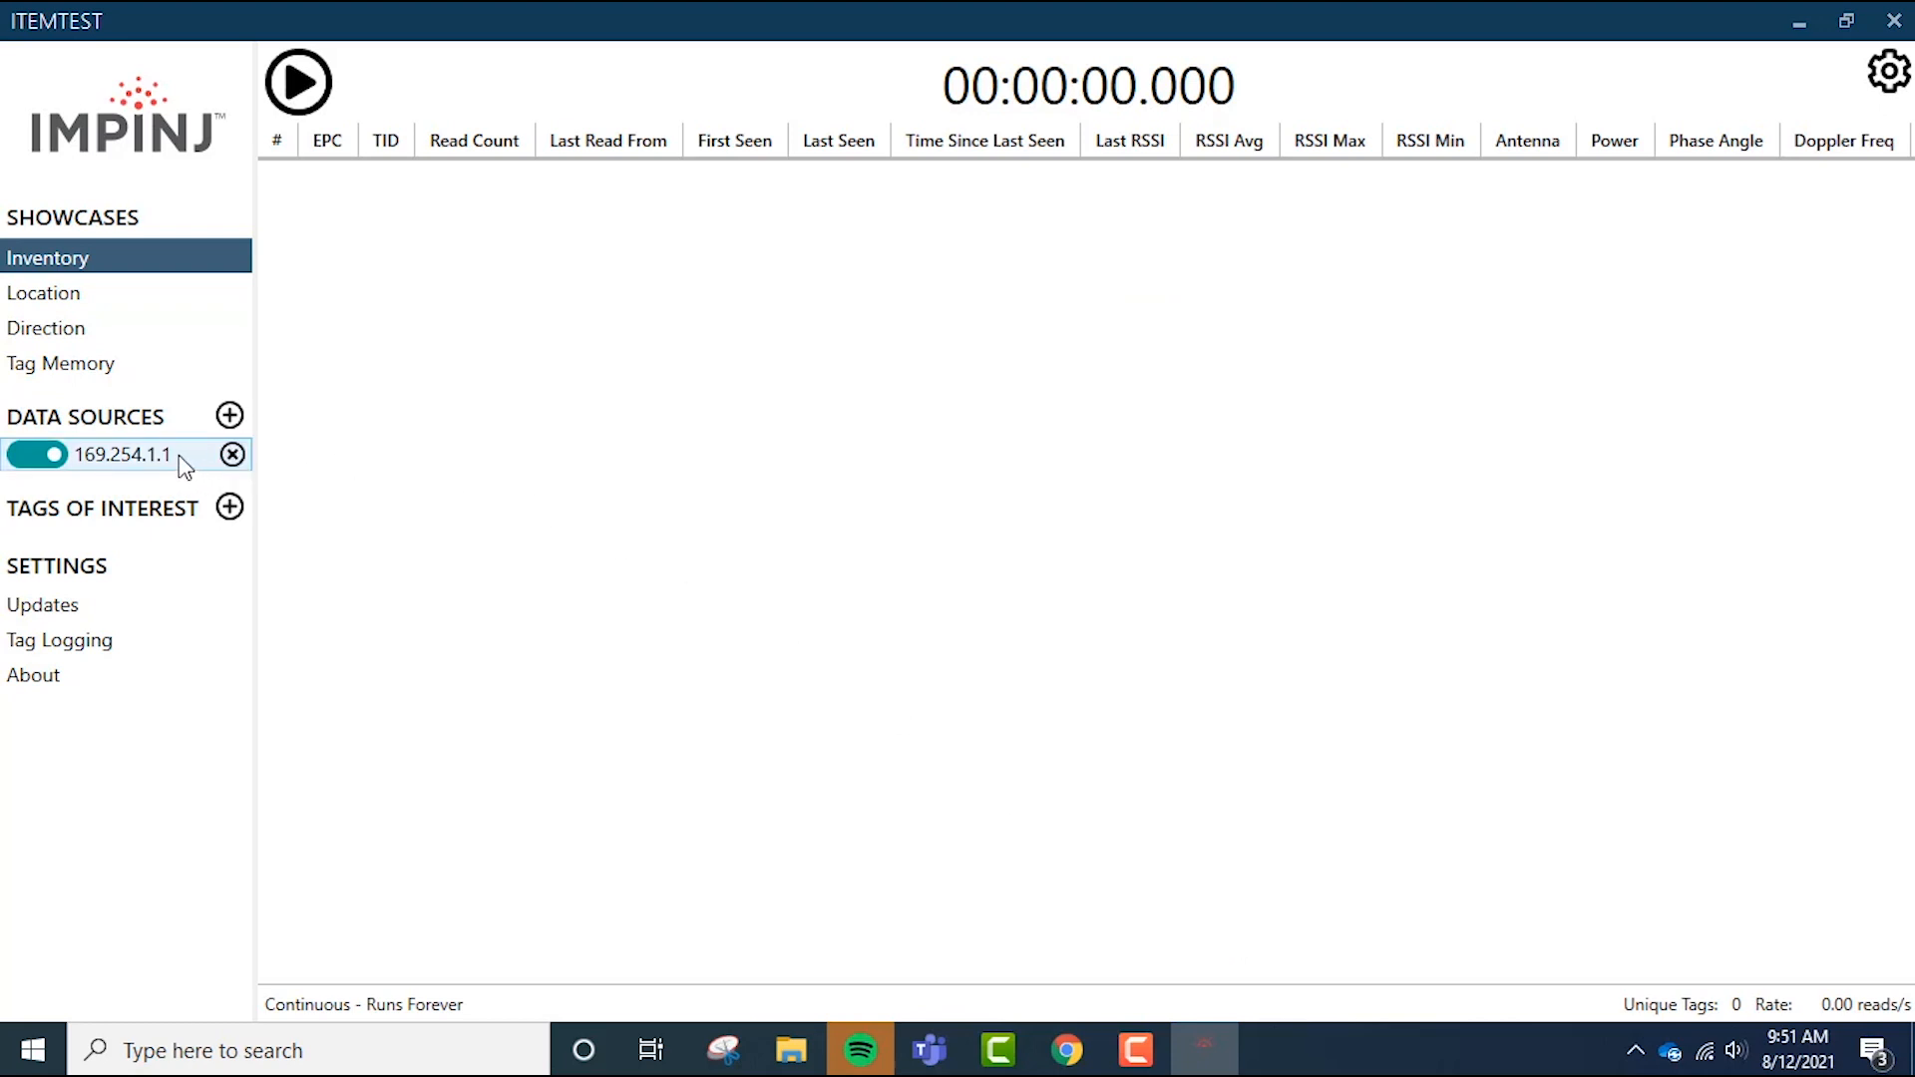
- Start the Inventory run, reading tags from 169.254.1.1 until 54 unique tags appear
left_click(37, 455)
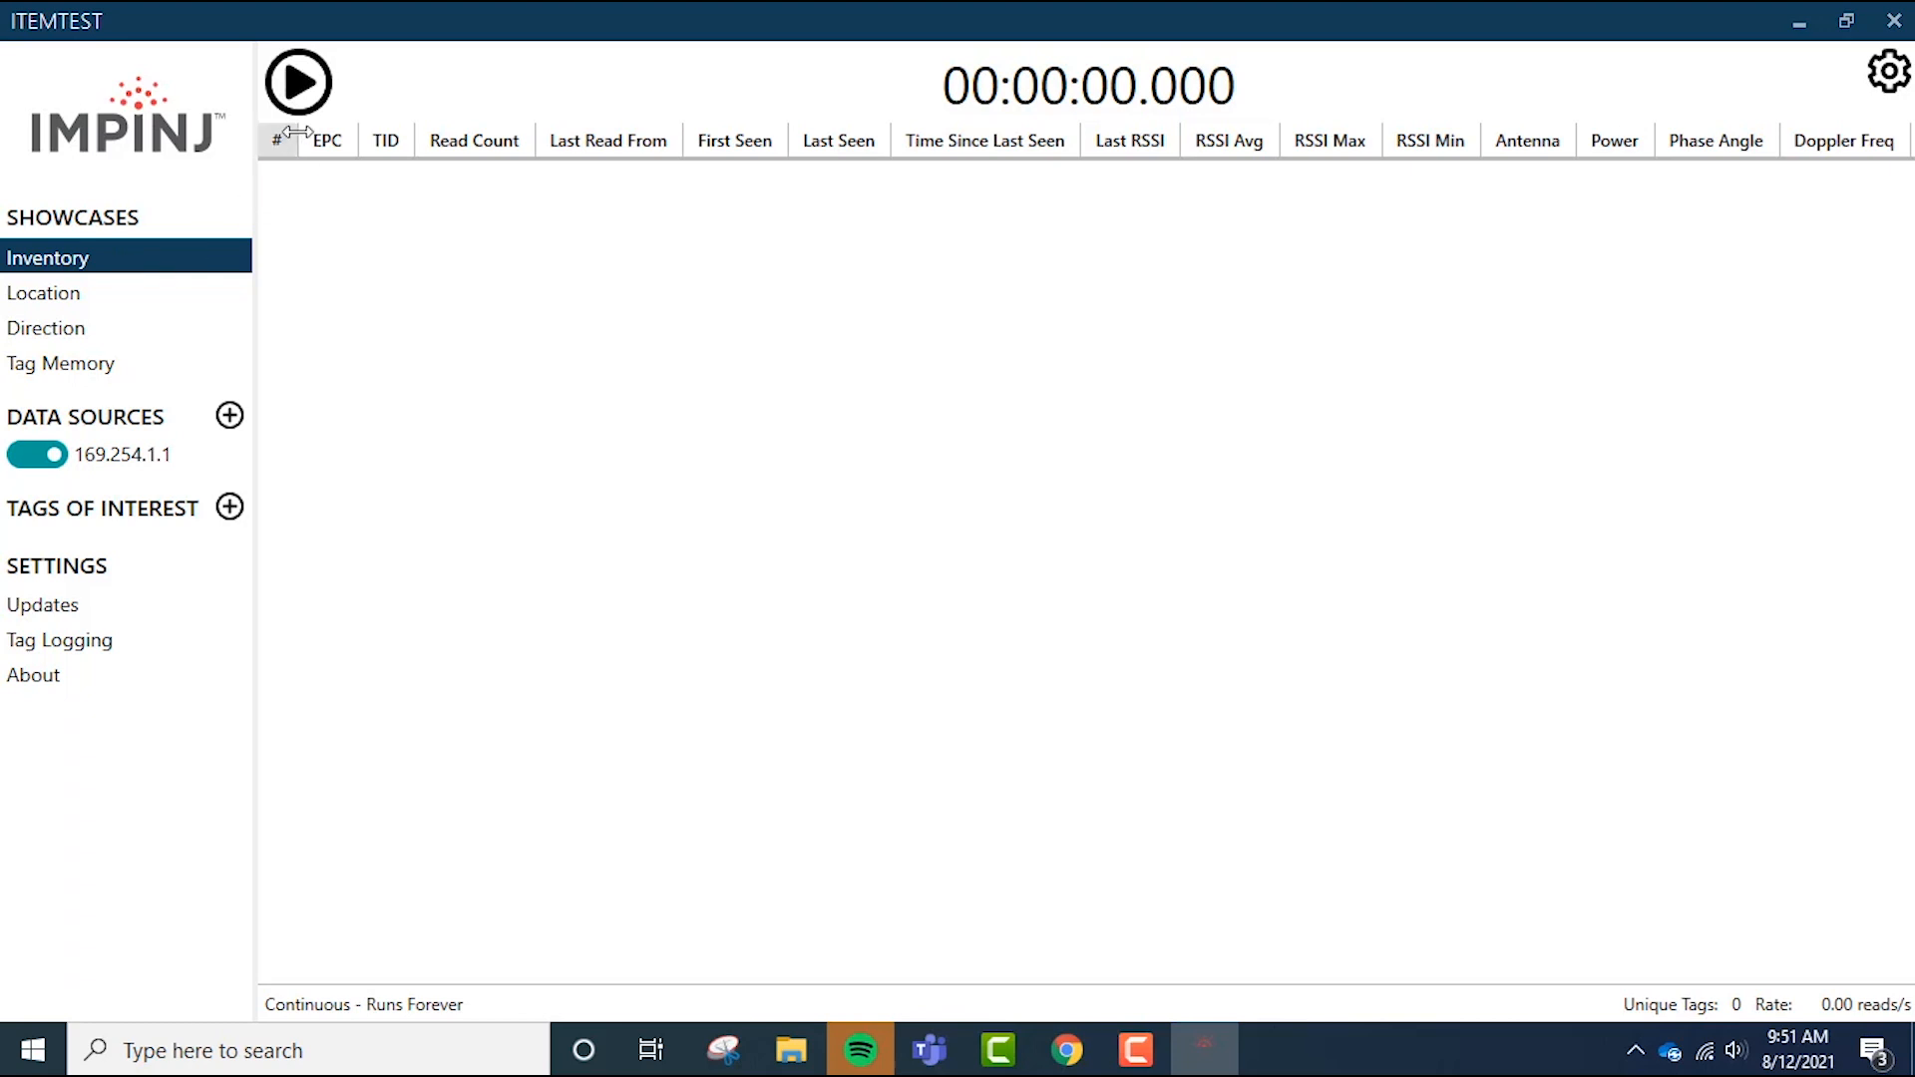
left_click(297, 82)
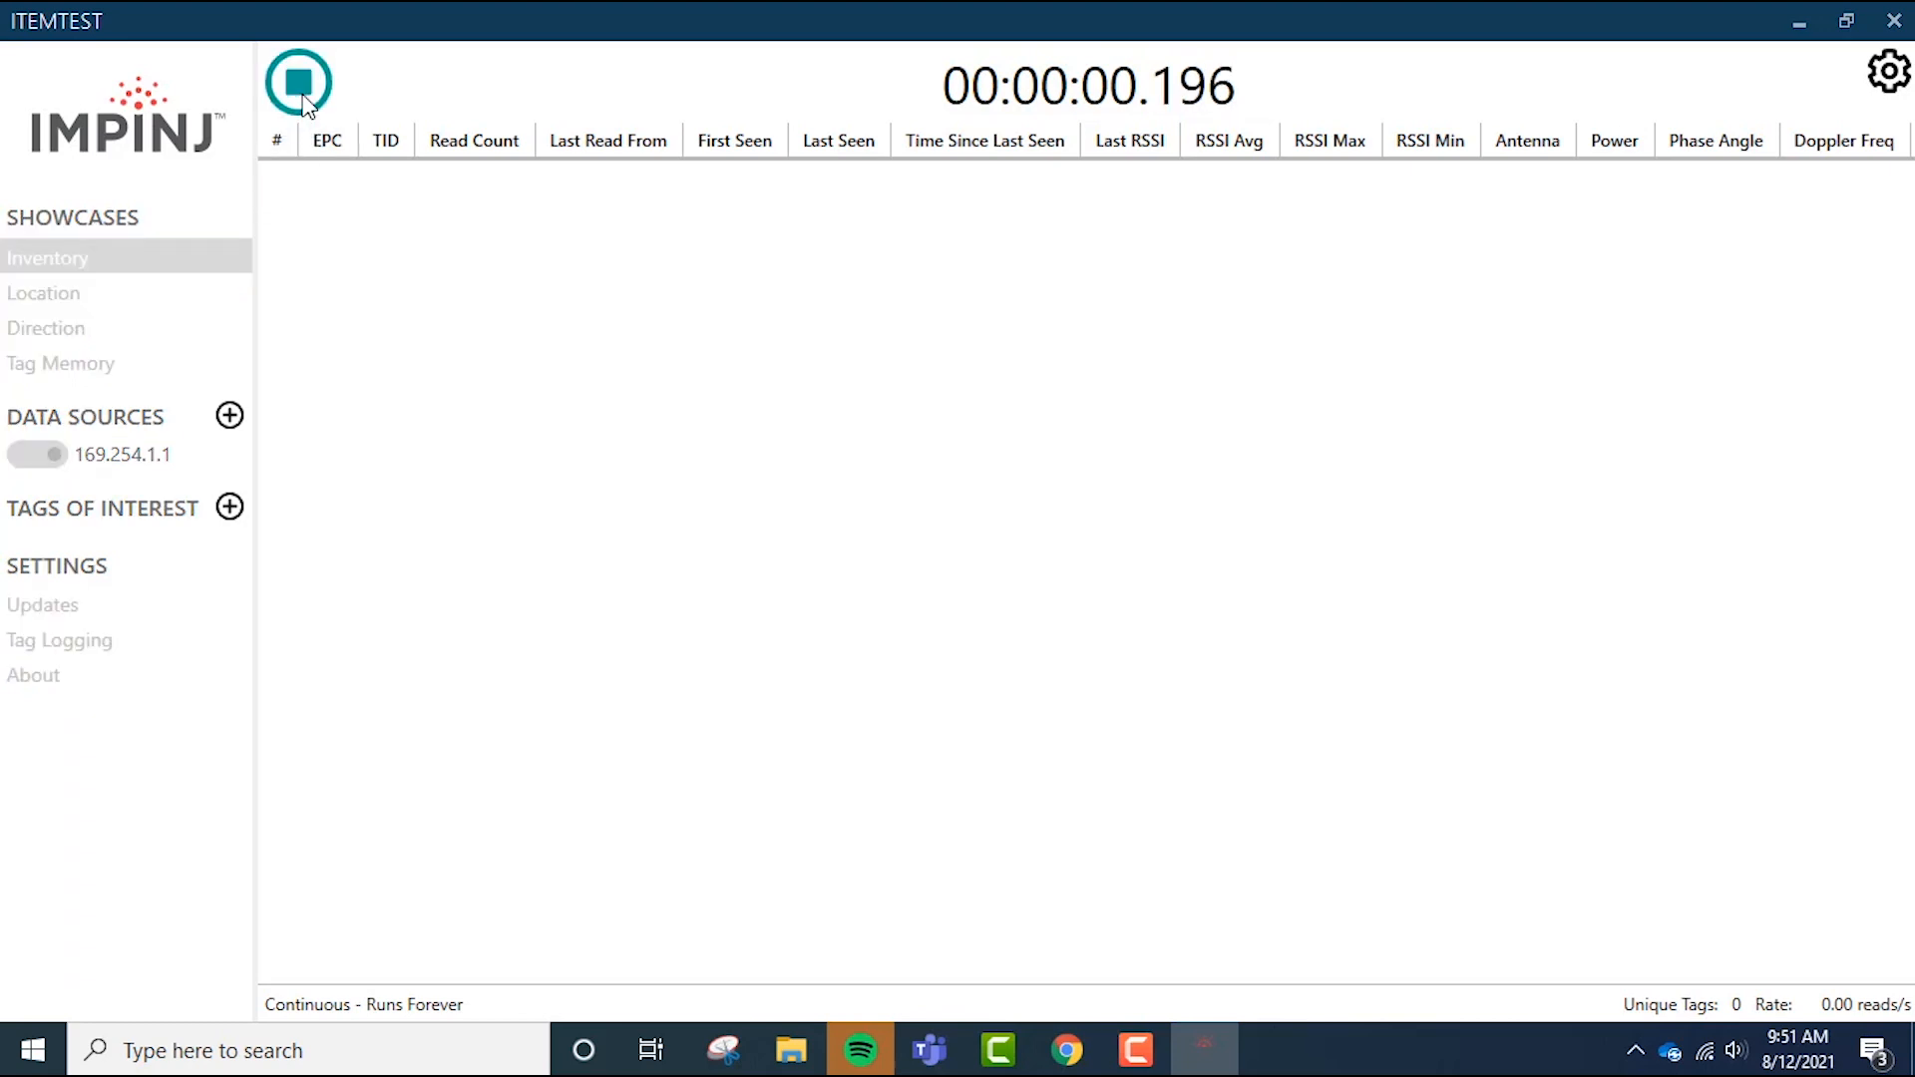
left_click(298, 82)
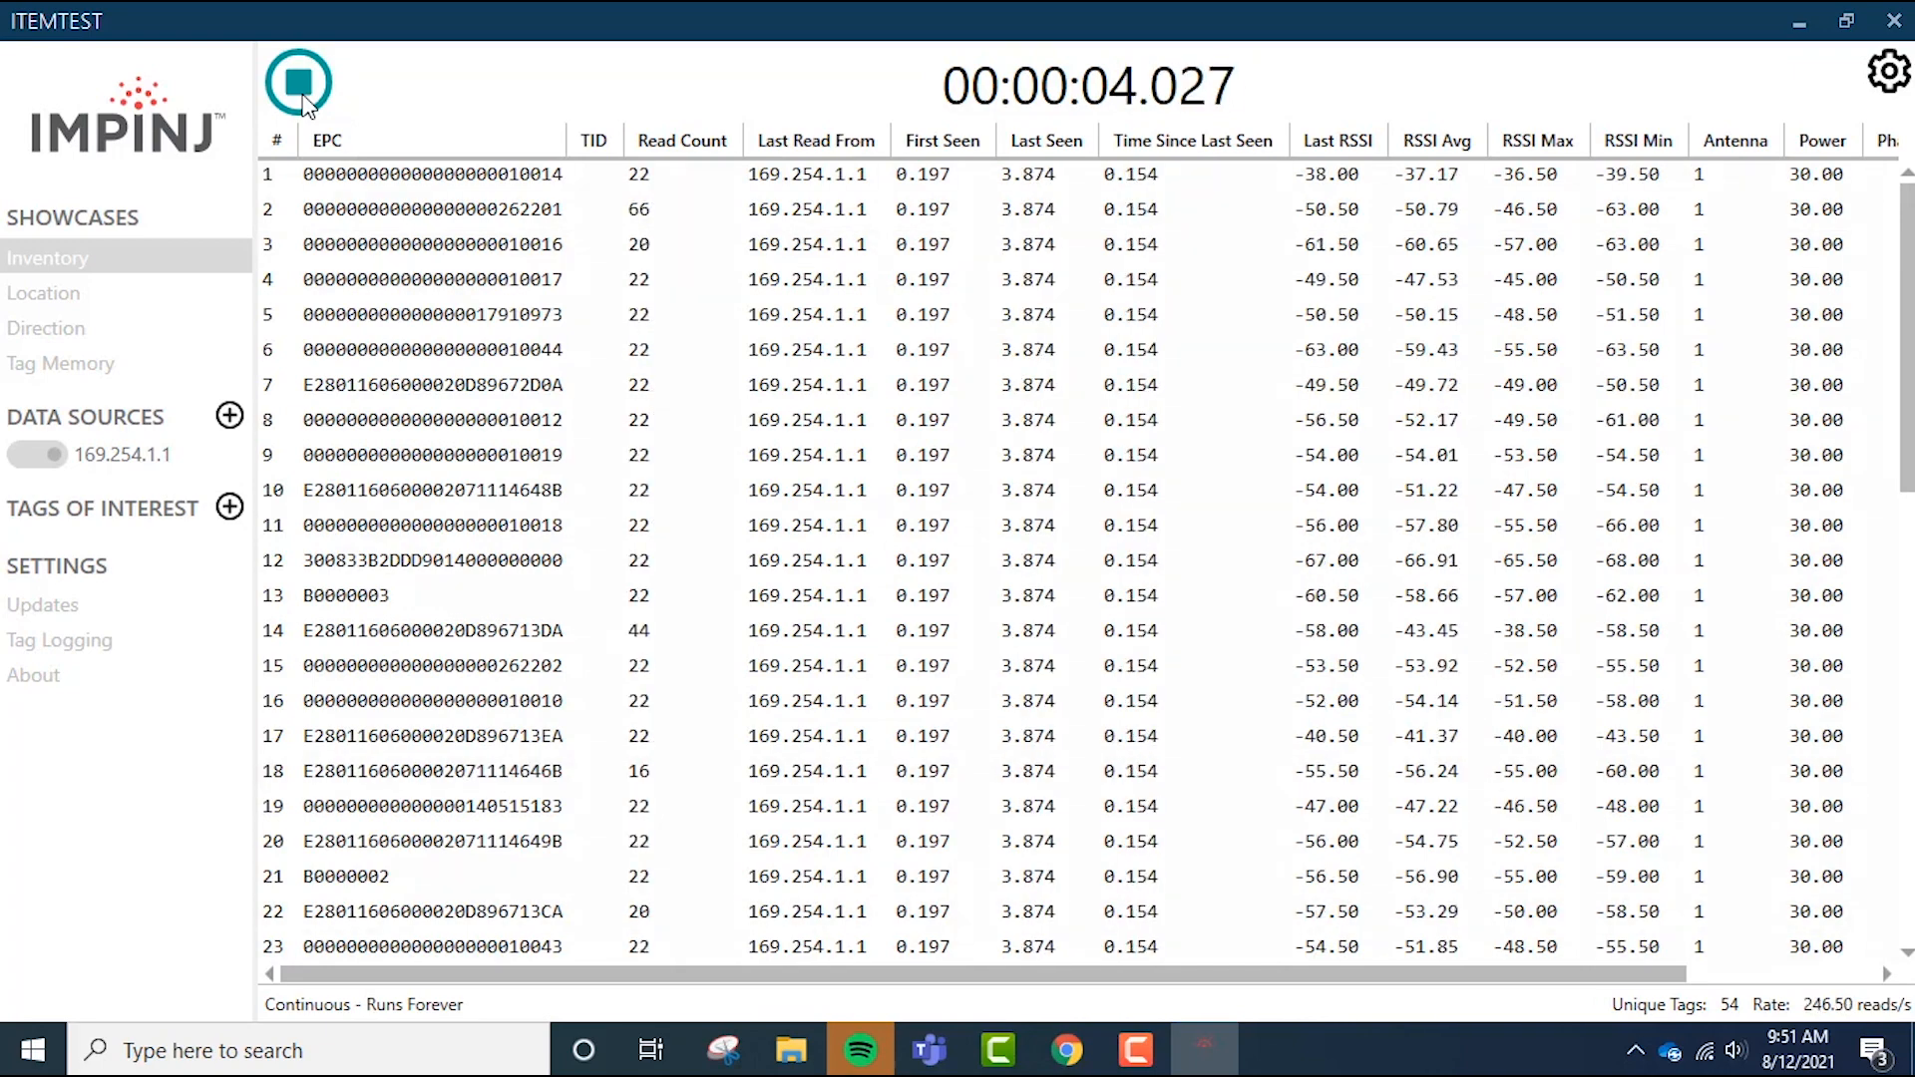